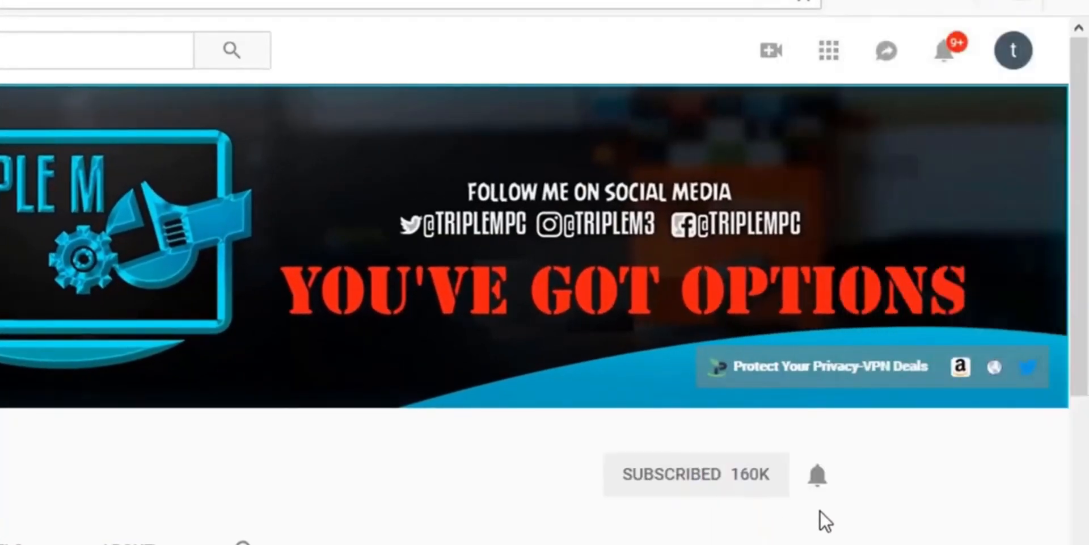
Scroll Your apps to File Manager +, launch it, and find only Main storage listed.
{"action": "left_click", "coordinate": [817, 474]}
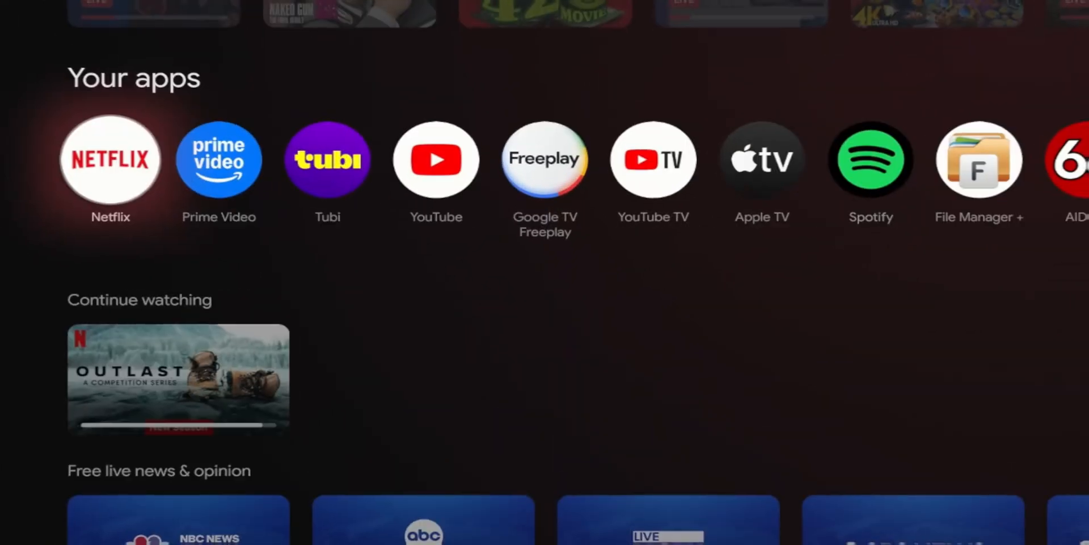
{"action": "scroll", "scroll_direction": "up", "scroll_amount": 3}
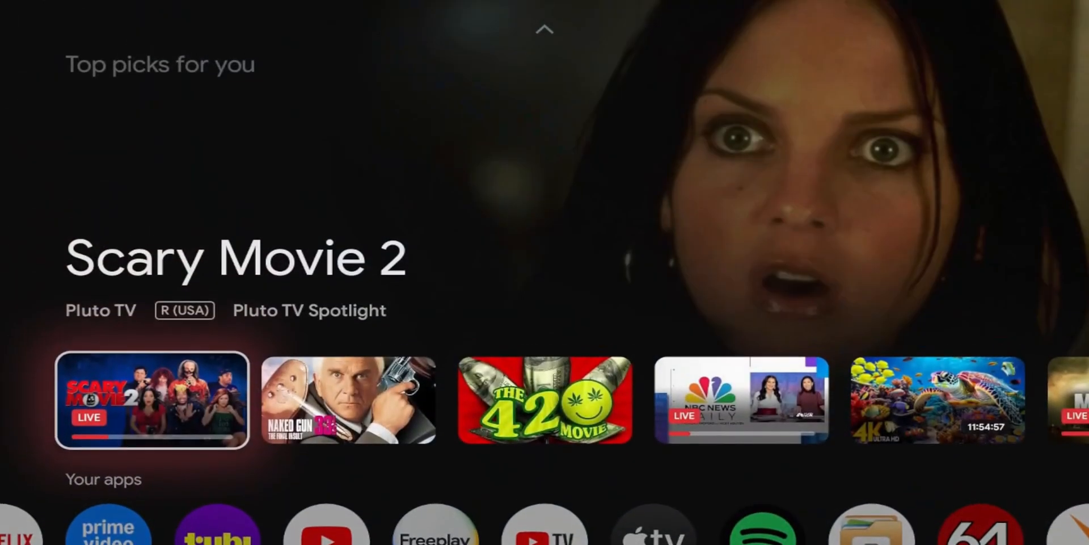
{"action": "scroll", "scroll_direction": "down", "scroll_amount": 3}
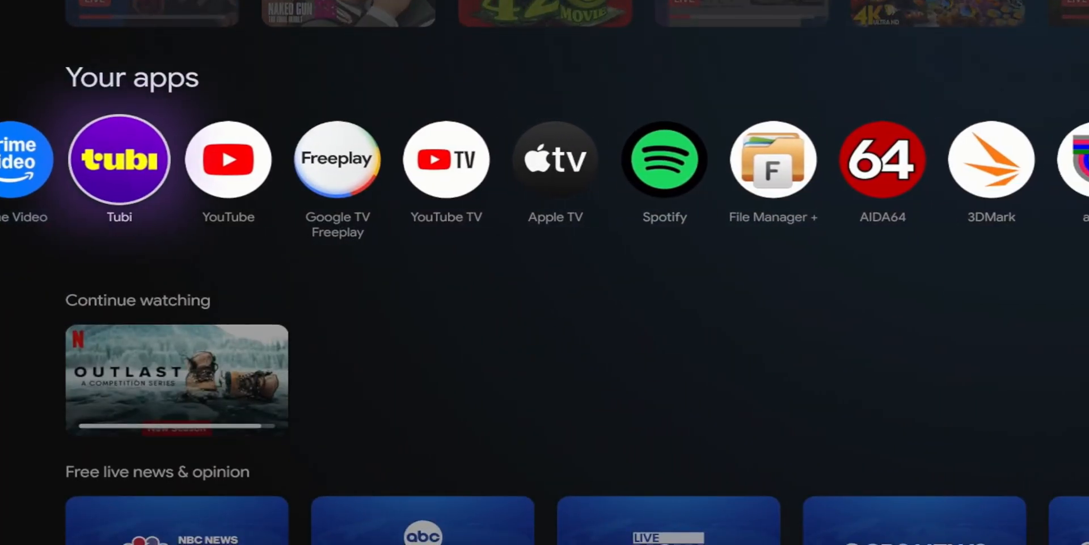
{"action": "scroll", "scroll_direction": "right", "scroll_amount": 3}
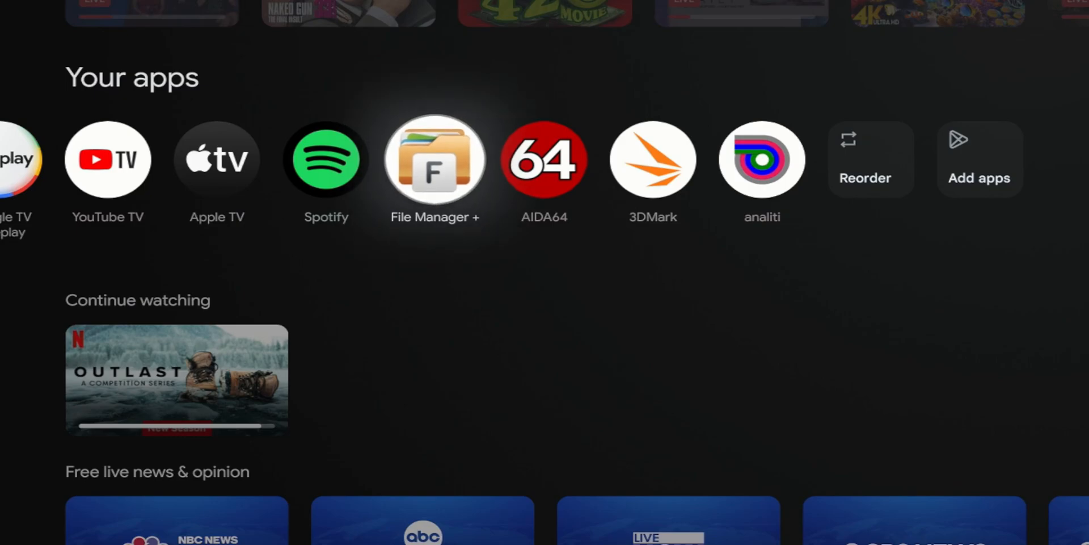
{"action": "left_click", "coordinate": [433, 158]}
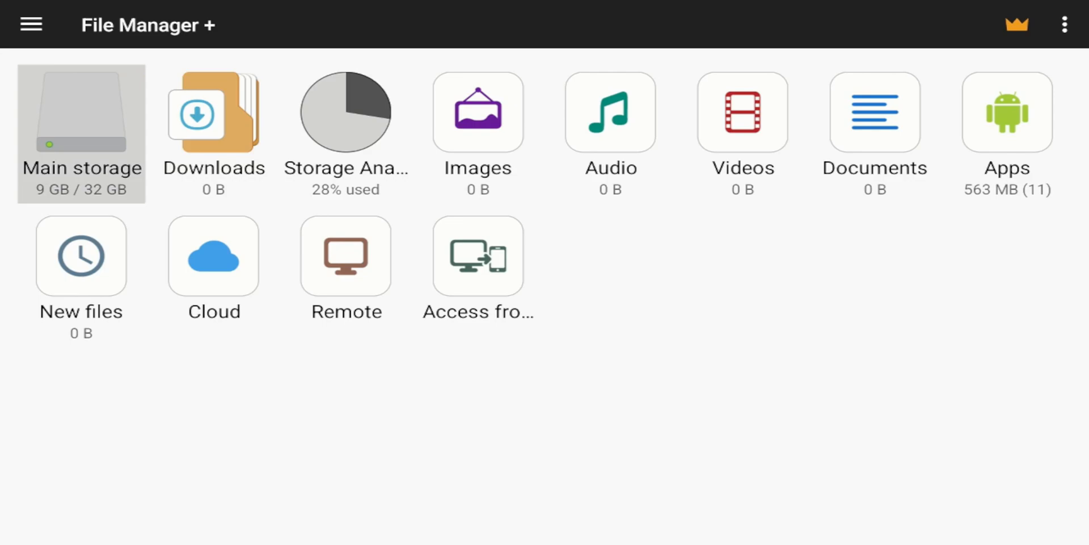
{"action": "left_click", "coordinate": [346, 113]}
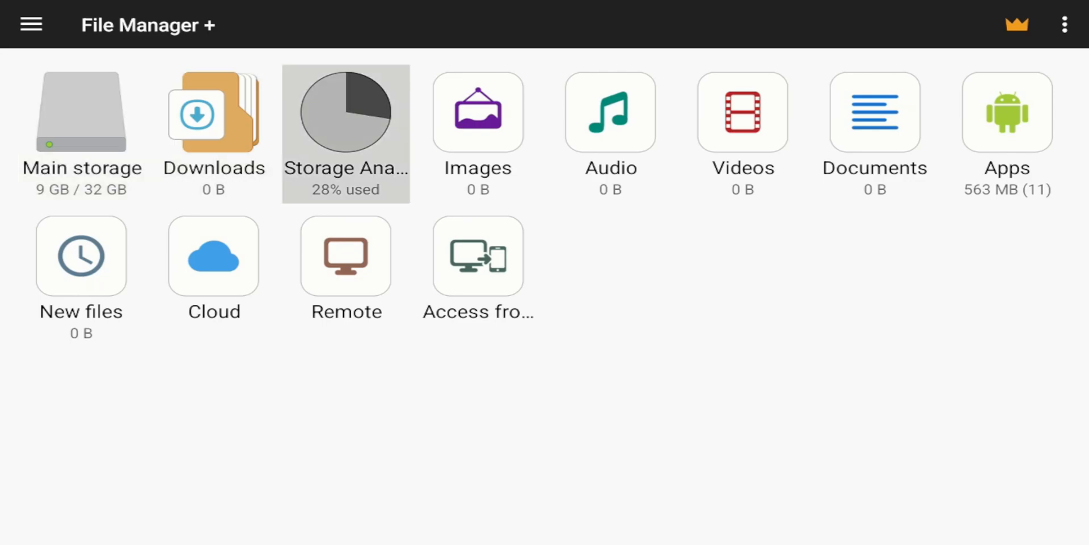
{"action": "left_click", "coordinate": [81, 122]}
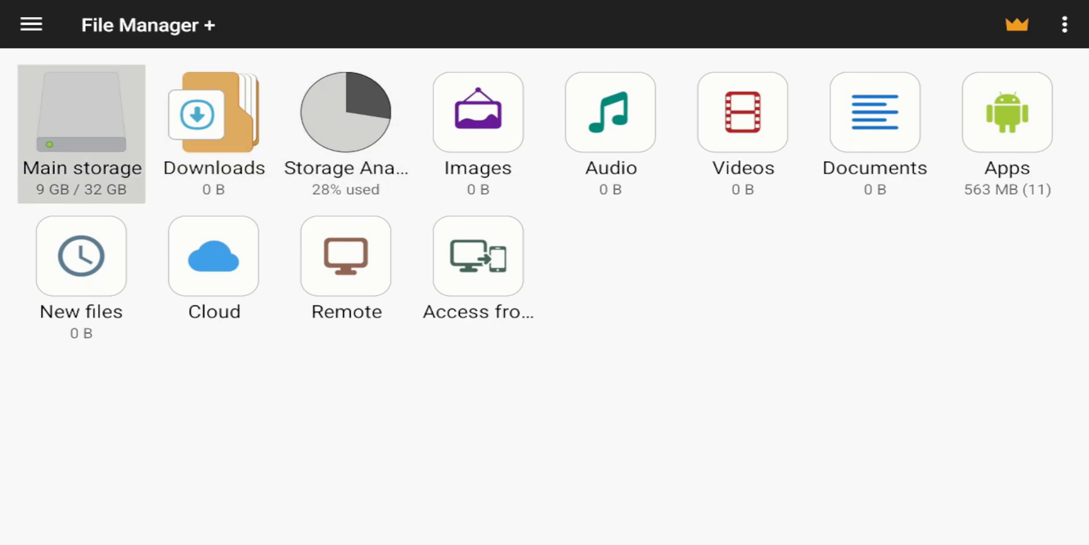
{"action": "left_click", "coordinate": [213, 132]}
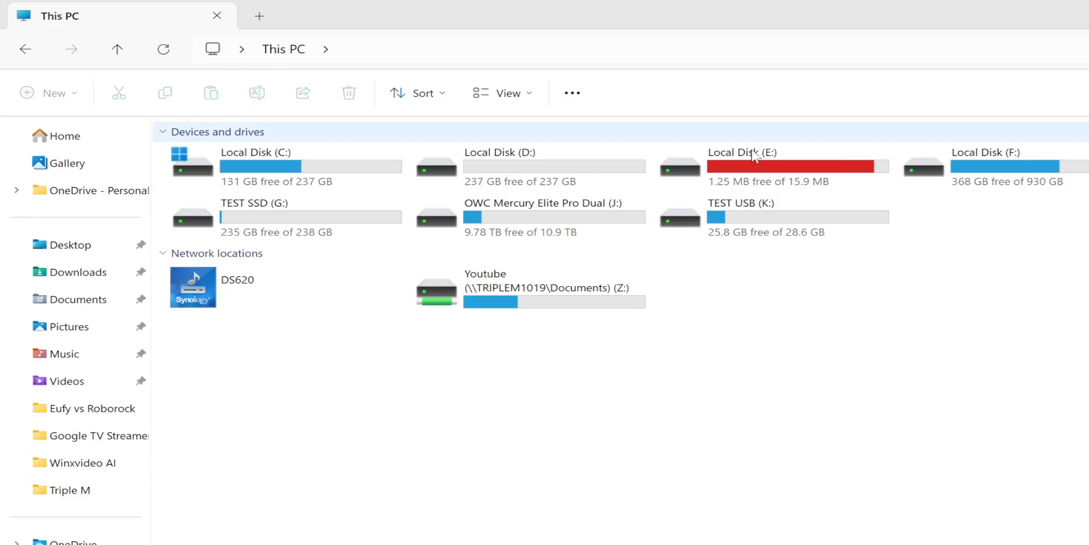
Open the Format dialog for TEST USB (K:) with File system at FAT32 (Default).
{"action": "right_click", "coordinate": [741, 216]}
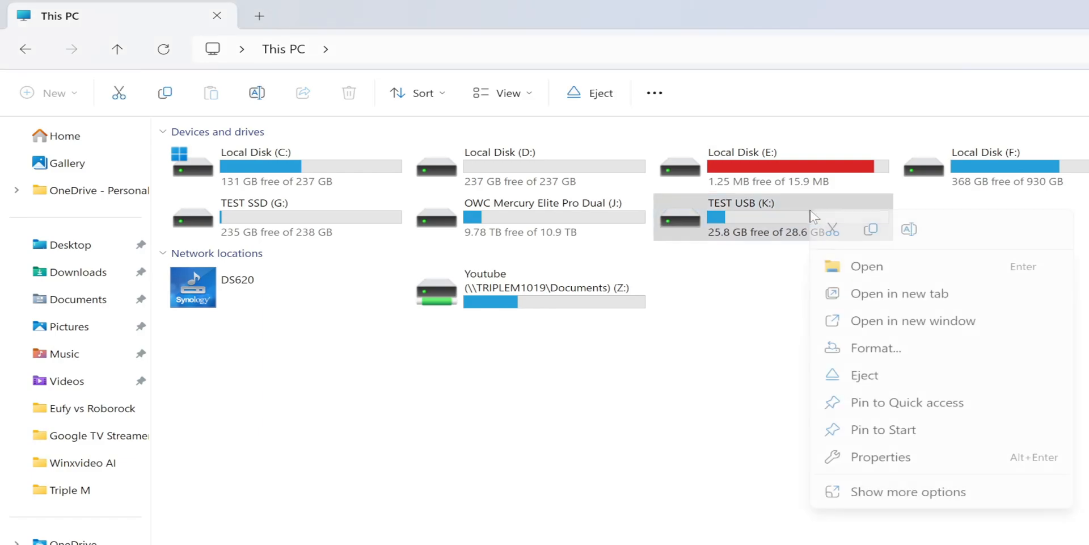
{"action": "mouse_move", "coordinate": [875, 347]}
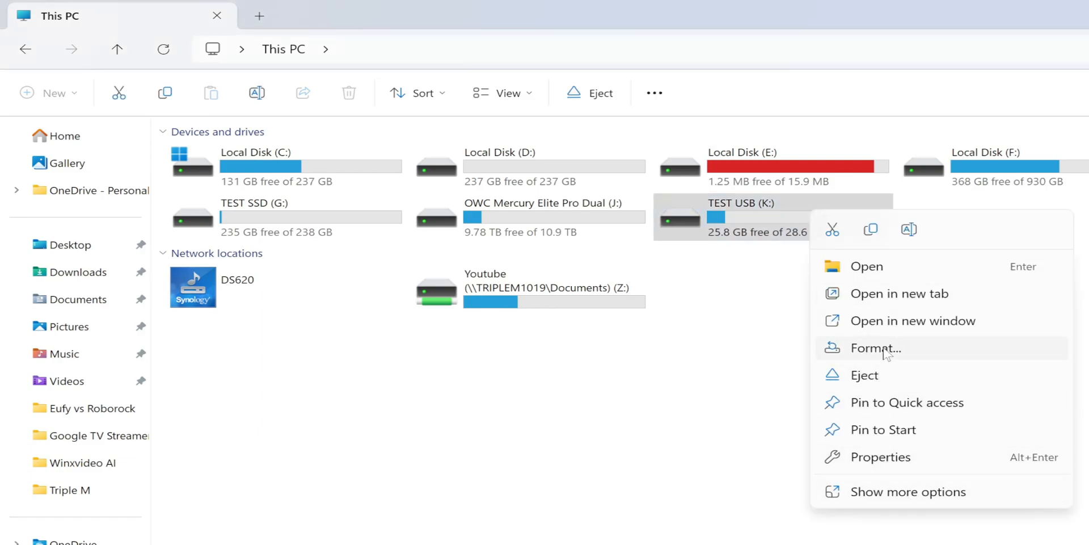
{"action": "left_click", "coordinate": [875, 348]}
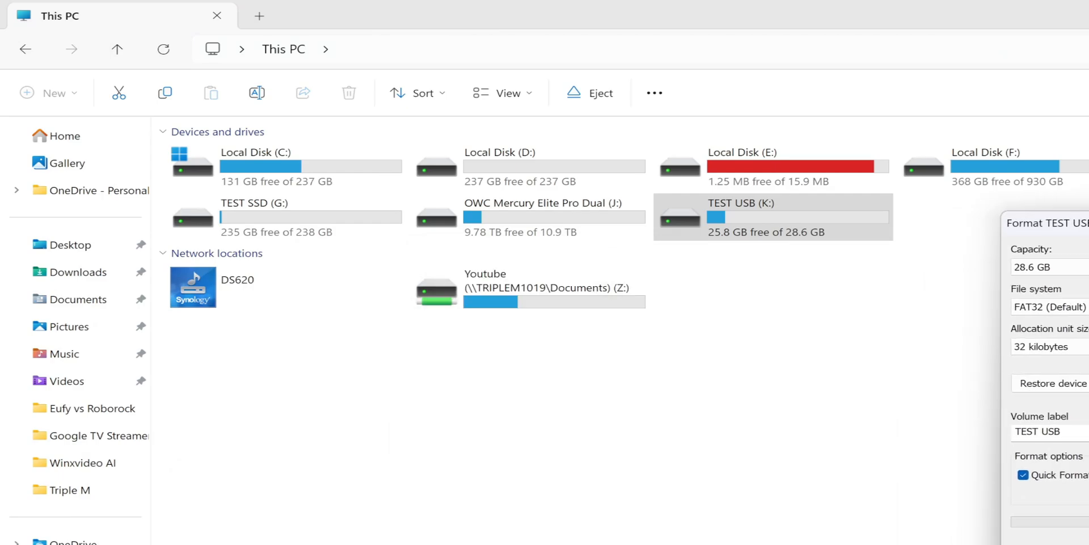
{"action": "left_click", "coordinate": [1049, 307]}
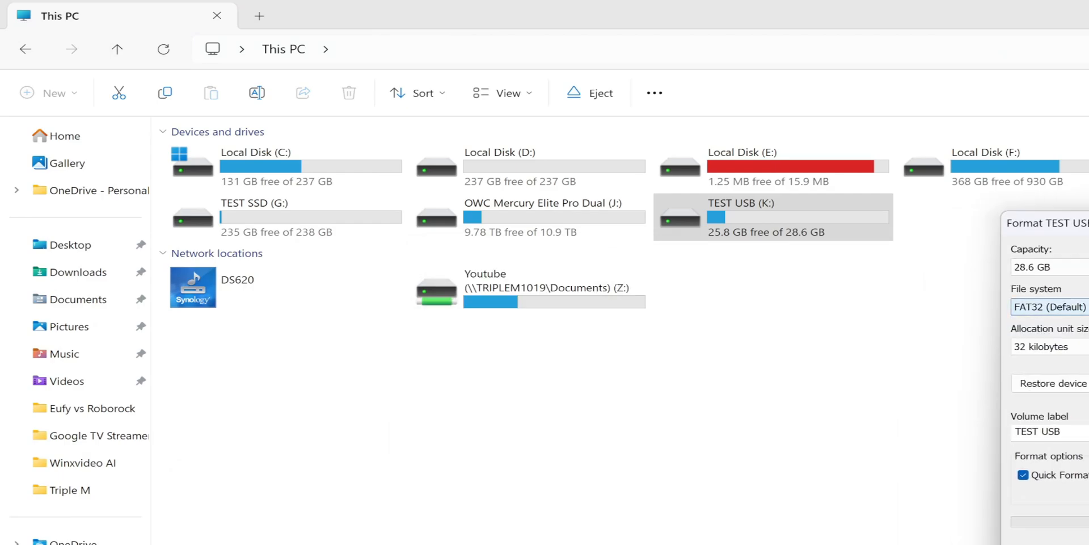
{"action": "left_click", "coordinate": [1049, 306]}
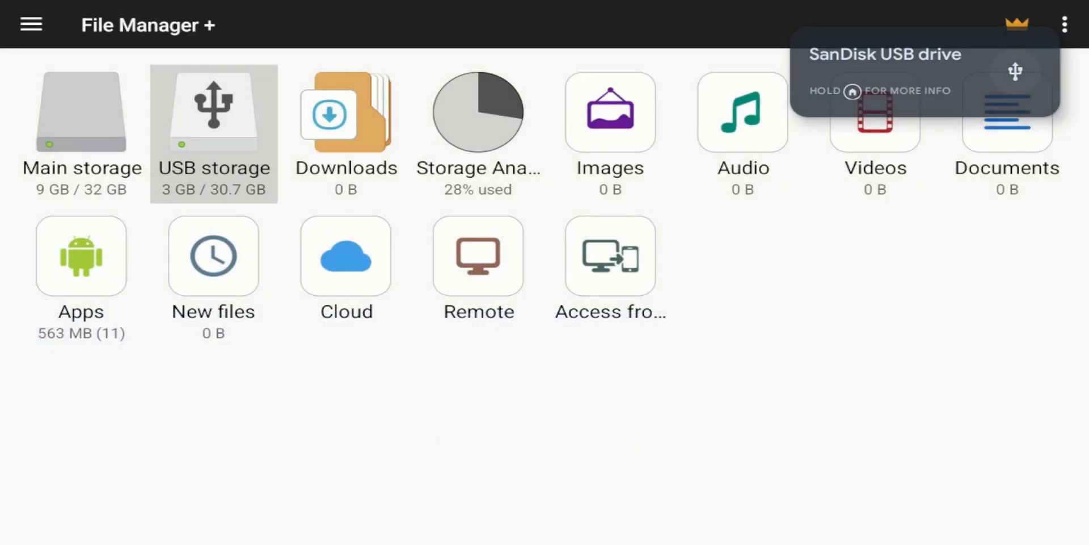
Plug the drive into Google TV and see USB storage next to Main storage.
{"action": "left_click", "coordinate": [213, 111]}
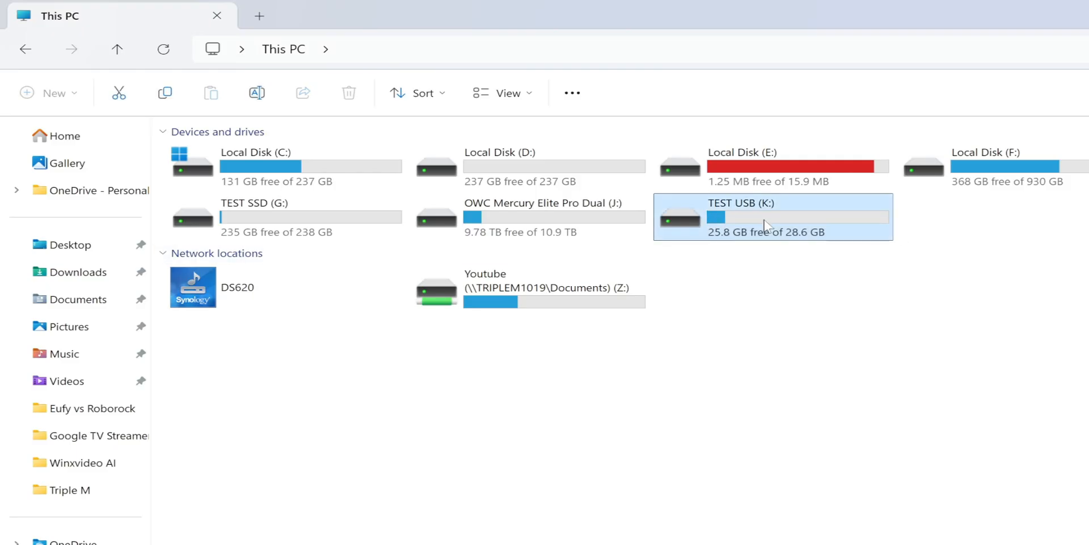
Eject TEST USB (K:) from its context menu.
{"action": "right_click", "coordinate": [764, 224]}
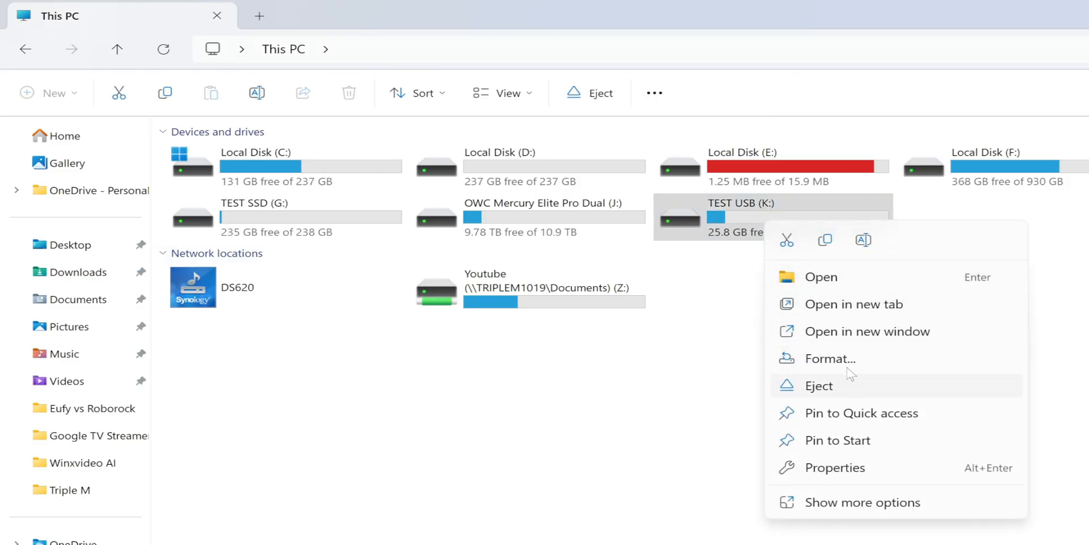
{"action": "left_click", "coordinate": [820, 385]}
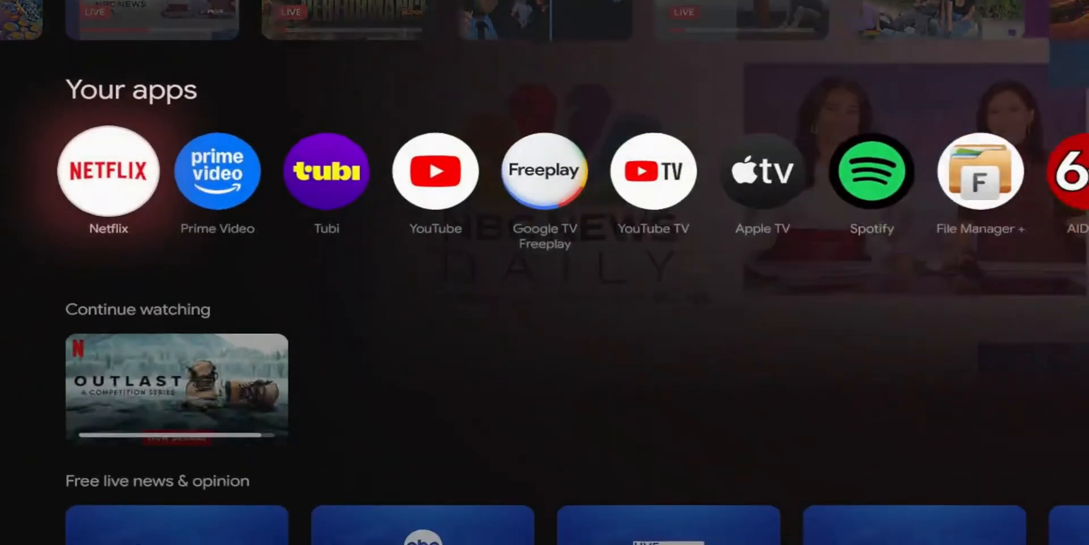
Launch File Manager +, reconnect the drive, and cancel the Ultra USB 3.0 handling prompt.
{"action": "scroll", "scroll_direction": "right", "scroll_amount": 3}
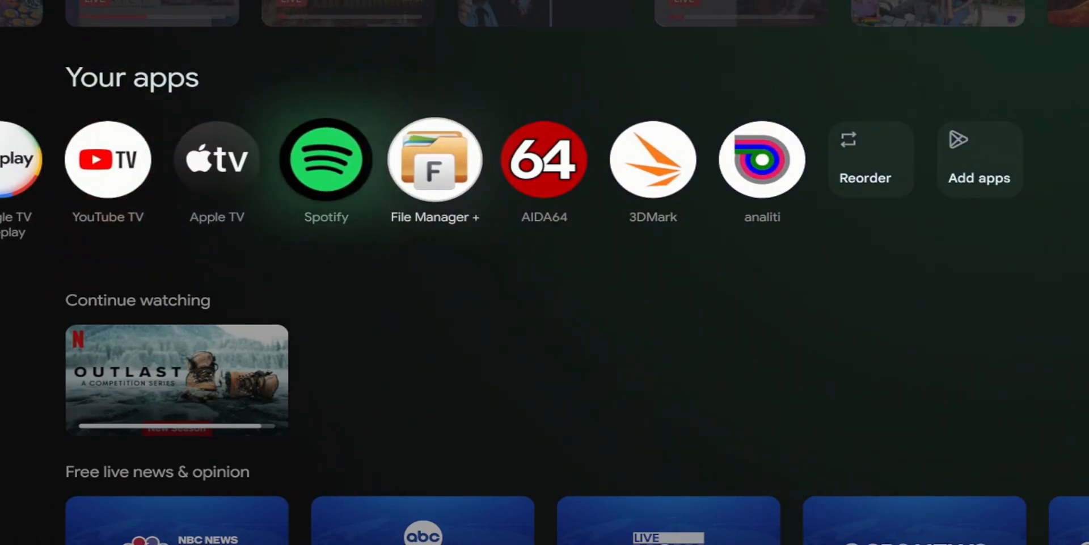
{"action": "left_click", "coordinate": [435, 159]}
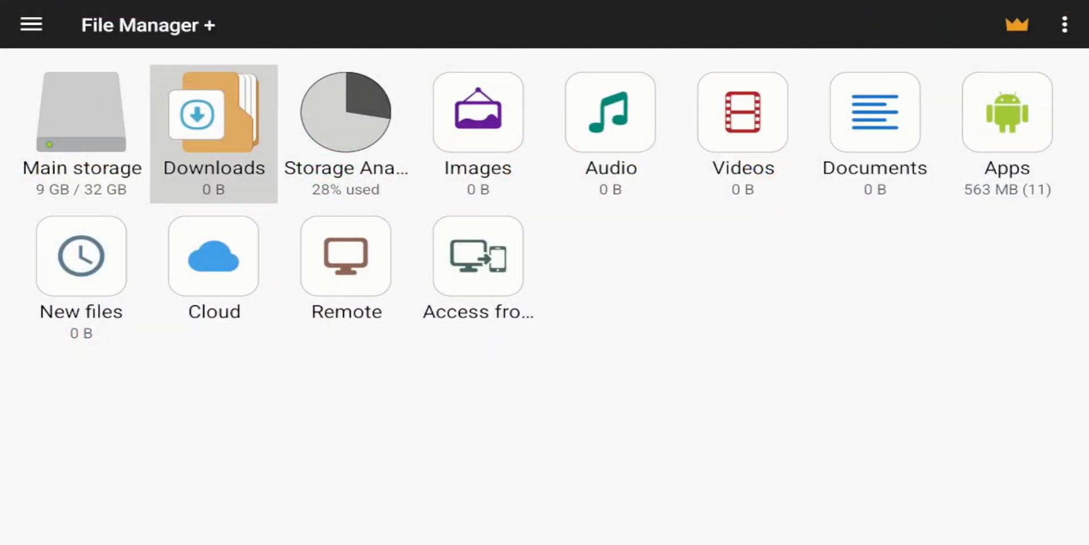
{"action": "left_click", "coordinate": [81, 115]}
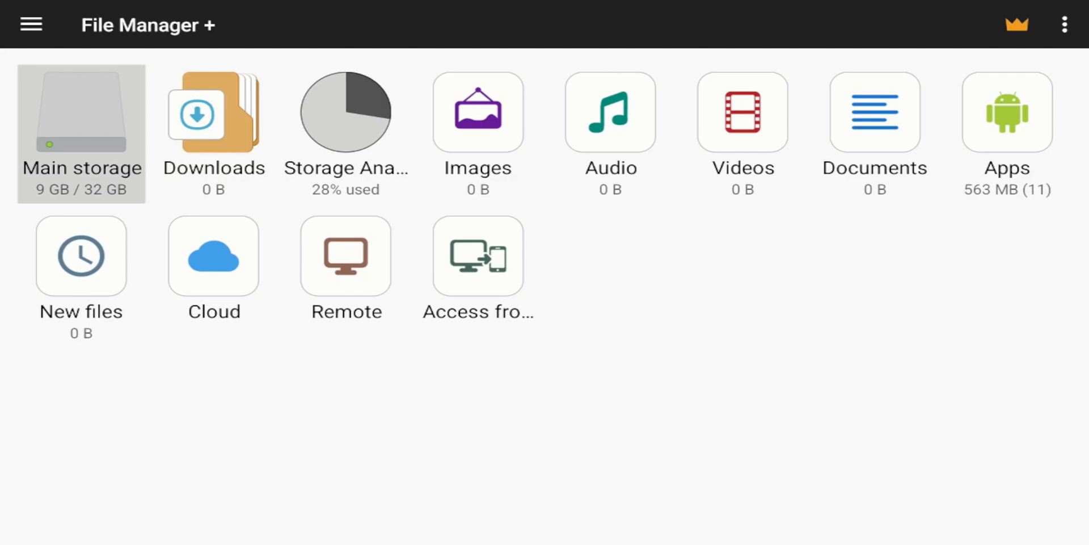
{"action": "left_click", "coordinate": [213, 132]}
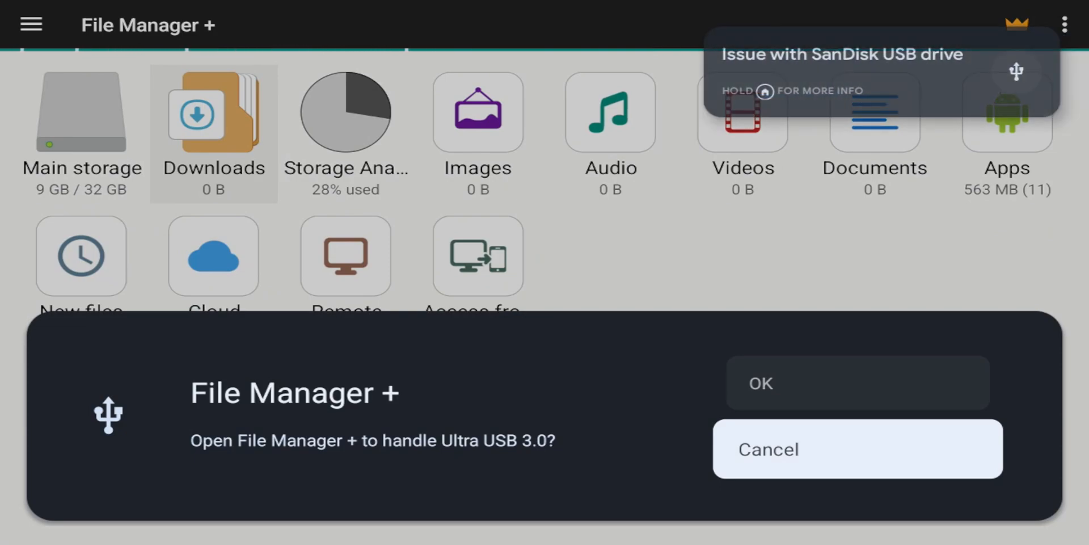
{"action": "left_click", "coordinate": [857, 448]}
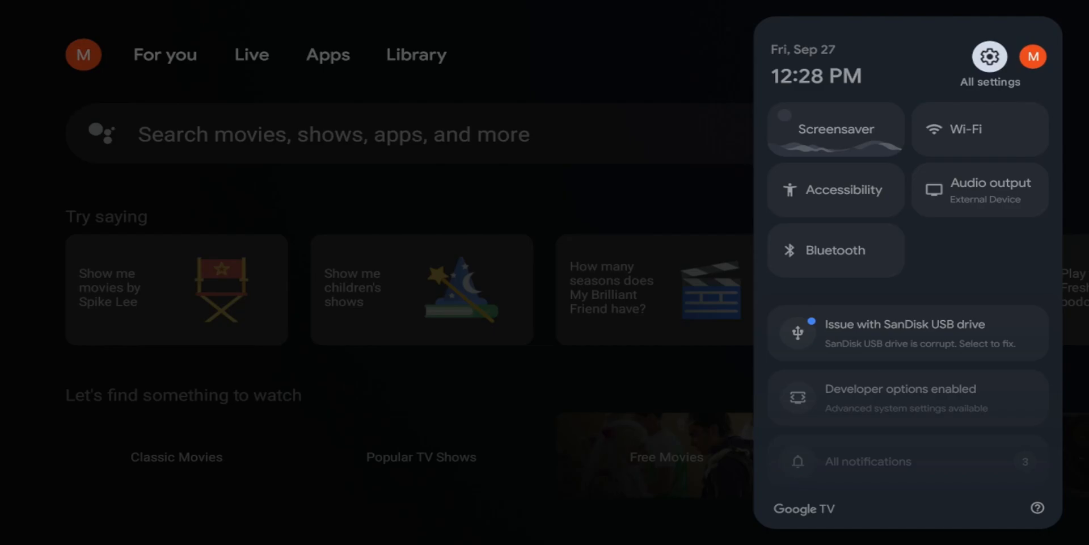
Open All settings from the quick settings panel and go to System.
{"action": "left_click", "coordinate": [990, 57]}
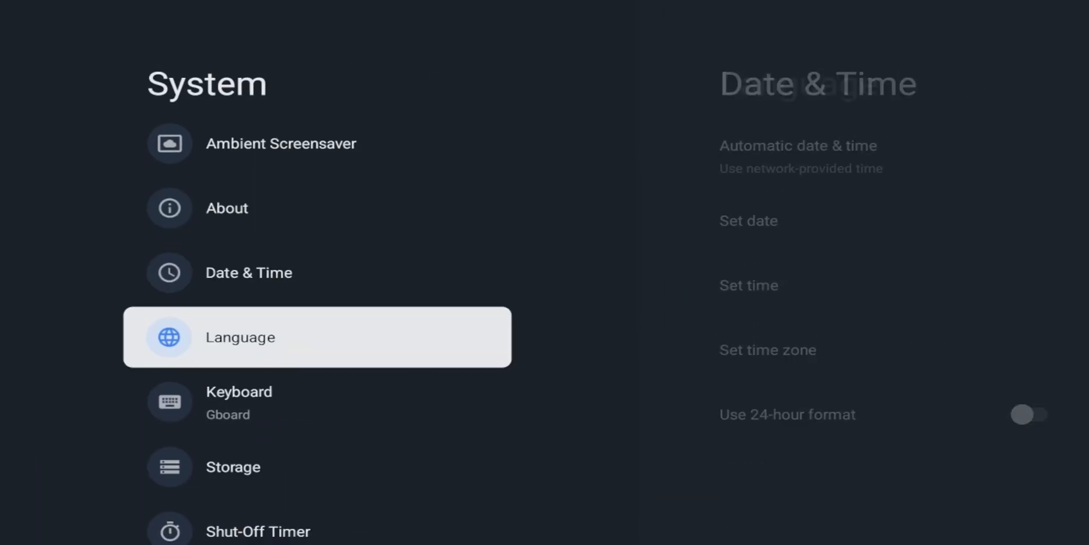
{"action": "left_click", "coordinate": [233, 466]}
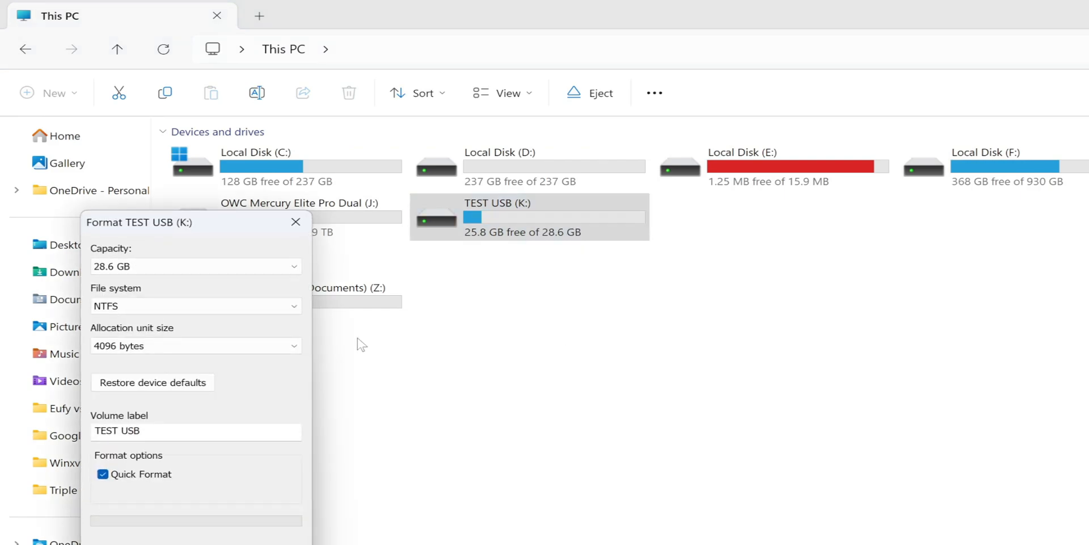
Start formatting TEST USB (K:) with the NTFS file system.
{"action": "left_click", "coordinate": [195, 306]}
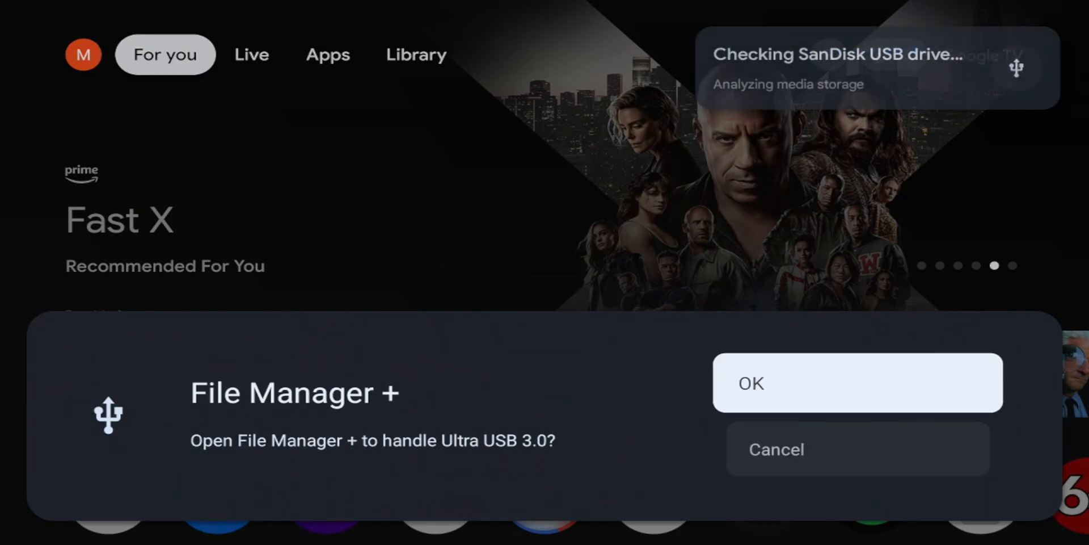
Let File Manager + handle the drive and browse TEST USB's Audiobooks, DCIM and Movies folders.
{"action": "left_click", "coordinate": [857, 383]}
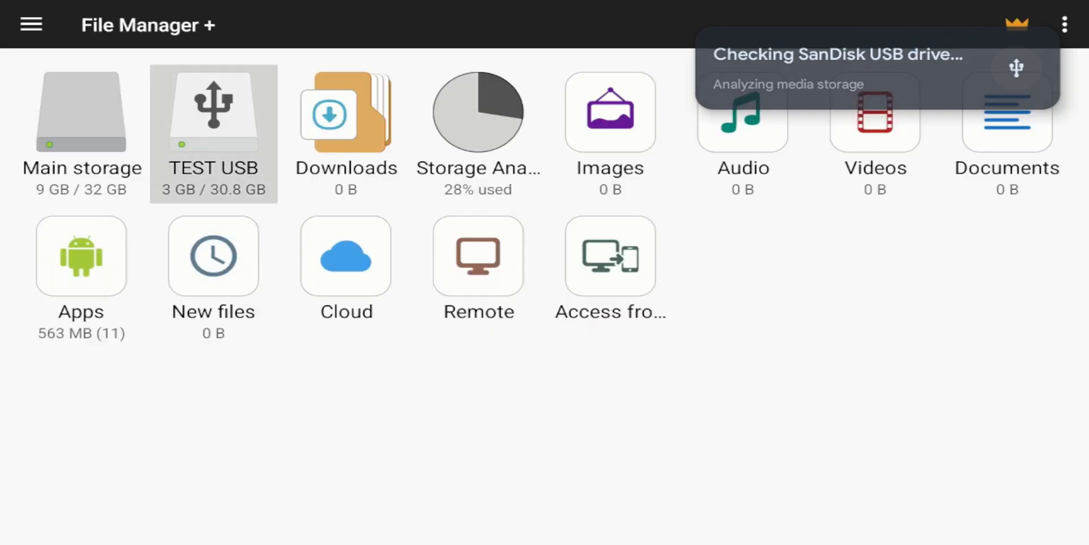
{"action": "left_click", "coordinate": [214, 115]}
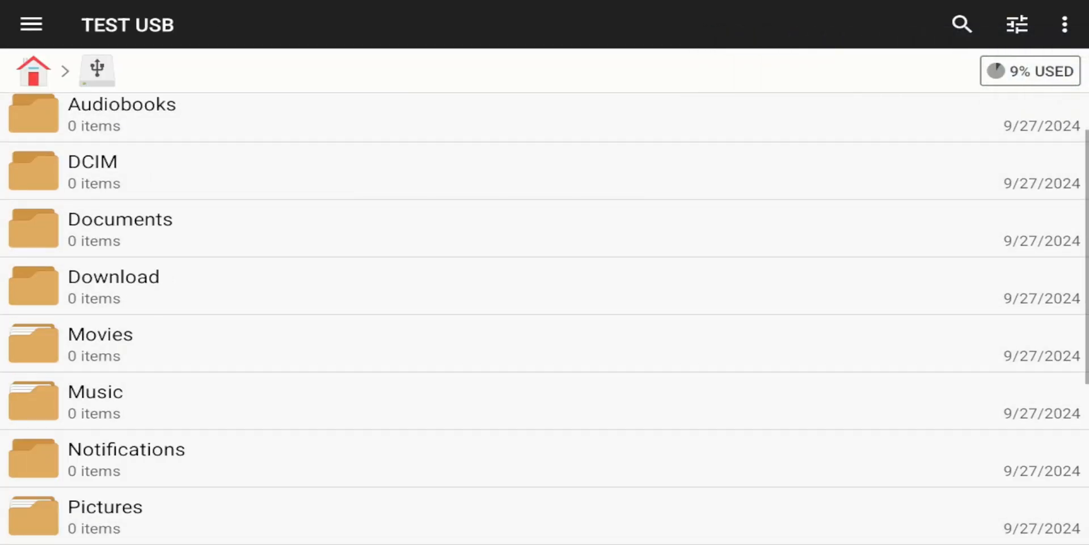
{"action": "scroll", "scroll_direction": "down", "scroll_amount": 3}
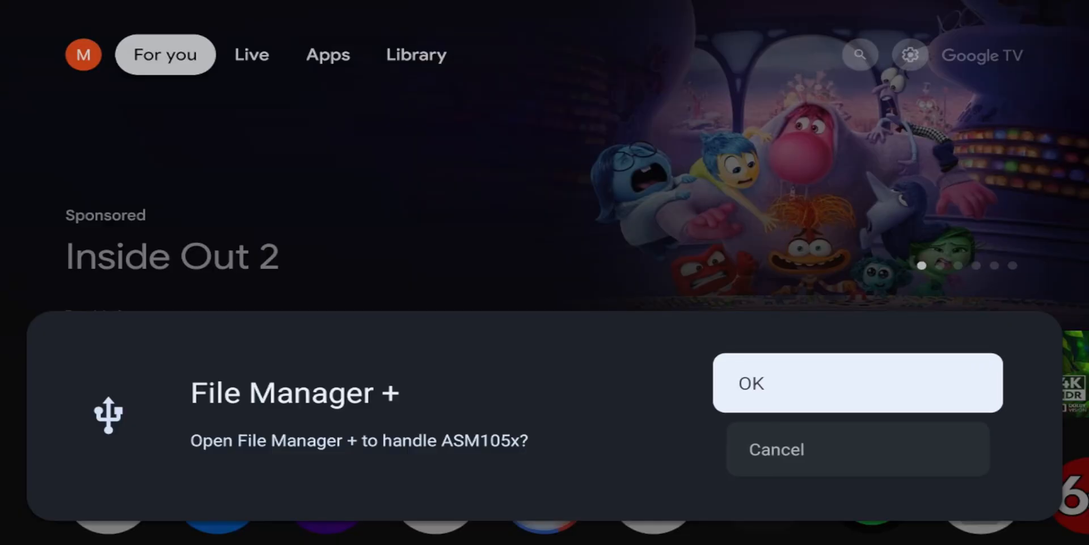
Dismiss the ASM105x prompt and open Settings > System > Storage showing 26 GB internal storage.
{"action": "left_click", "coordinate": [857, 383]}
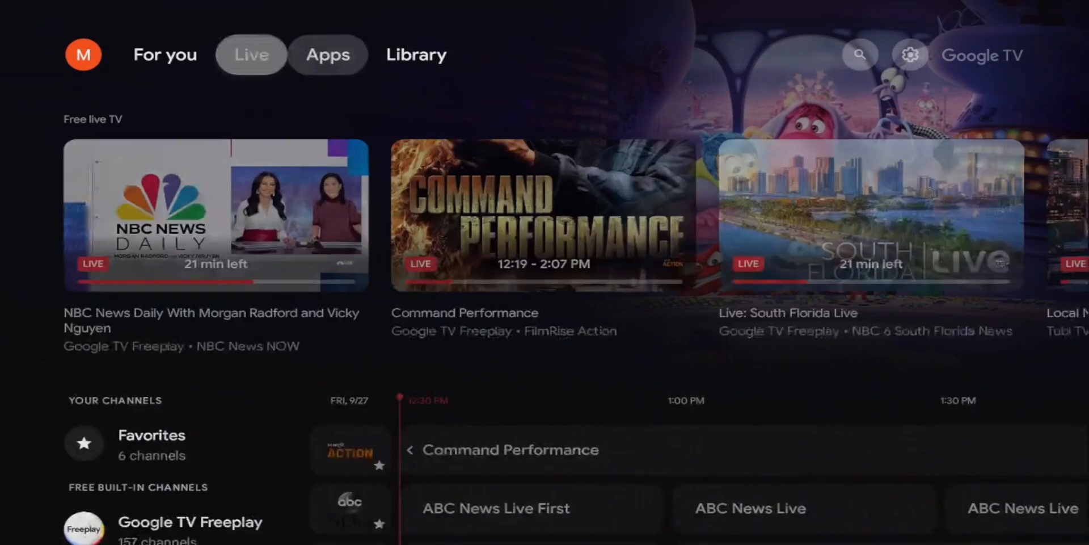
{"action": "left_click", "coordinate": [909, 54]}
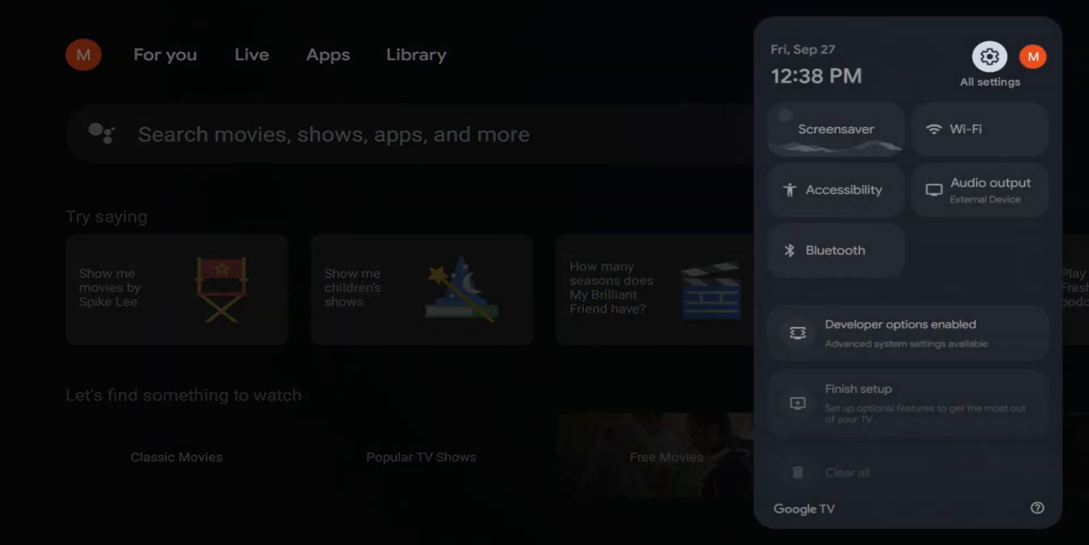
{"action": "left_click", "coordinate": [990, 57]}
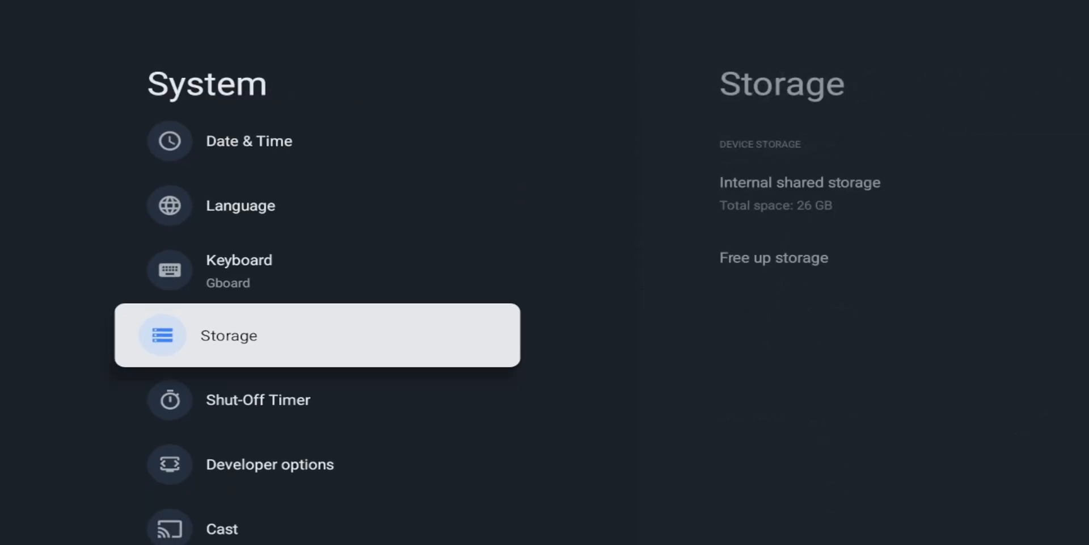
{"action": "left_click", "coordinate": [316, 335]}
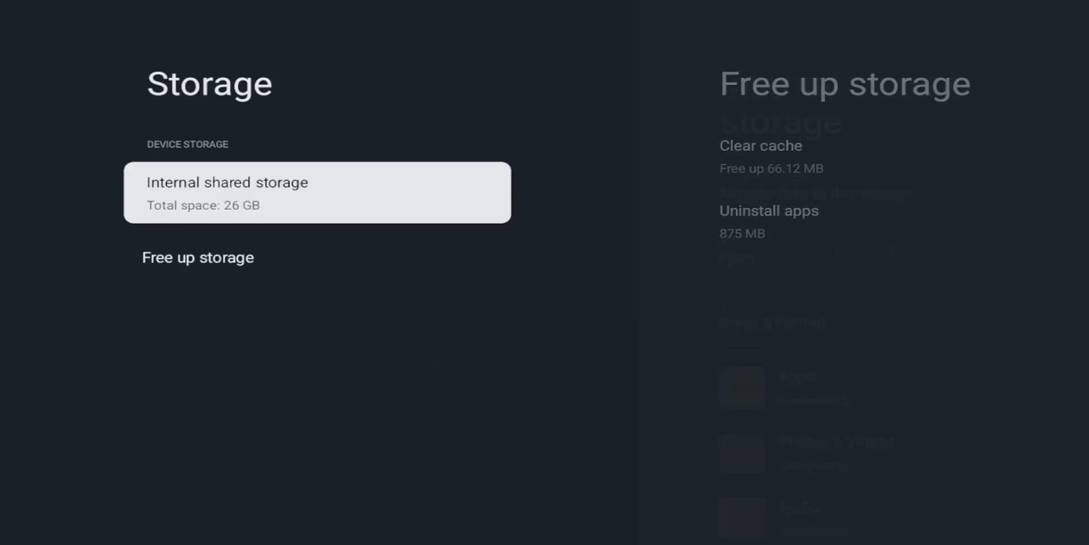
{"action": "left_click", "coordinate": [316, 192]}
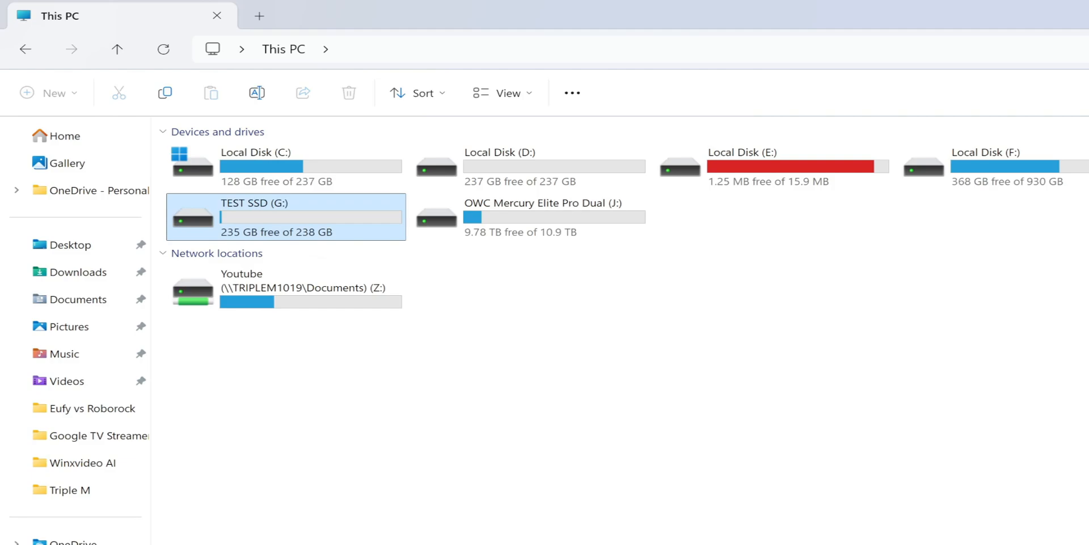
{"action": "mouse_move", "coordinate": [61, 221]}
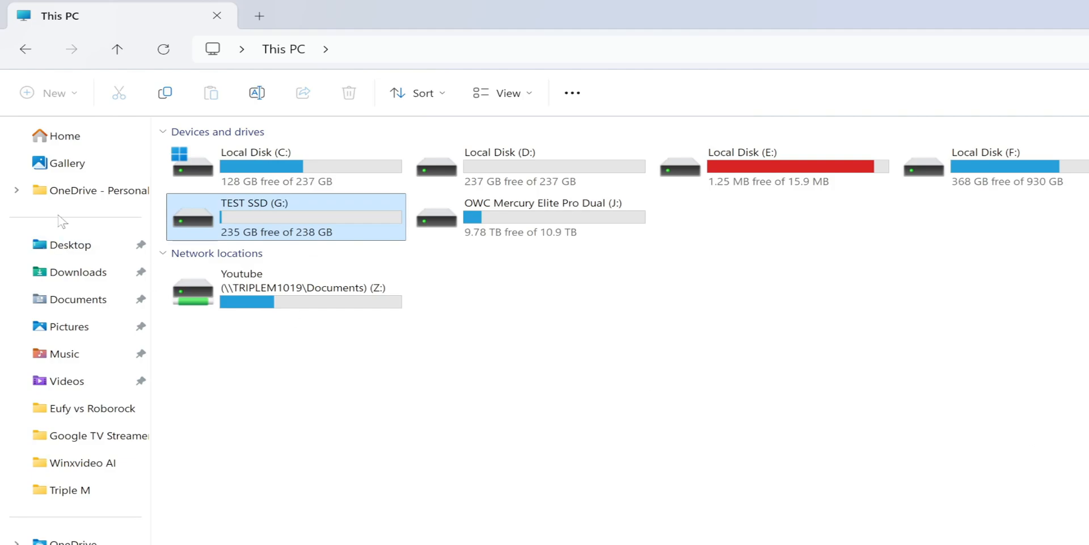
Quick-format TEST SSD (G:) as exFAT and confirm the data-erase warning.
{"action": "right_click", "coordinate": [285, 216]}
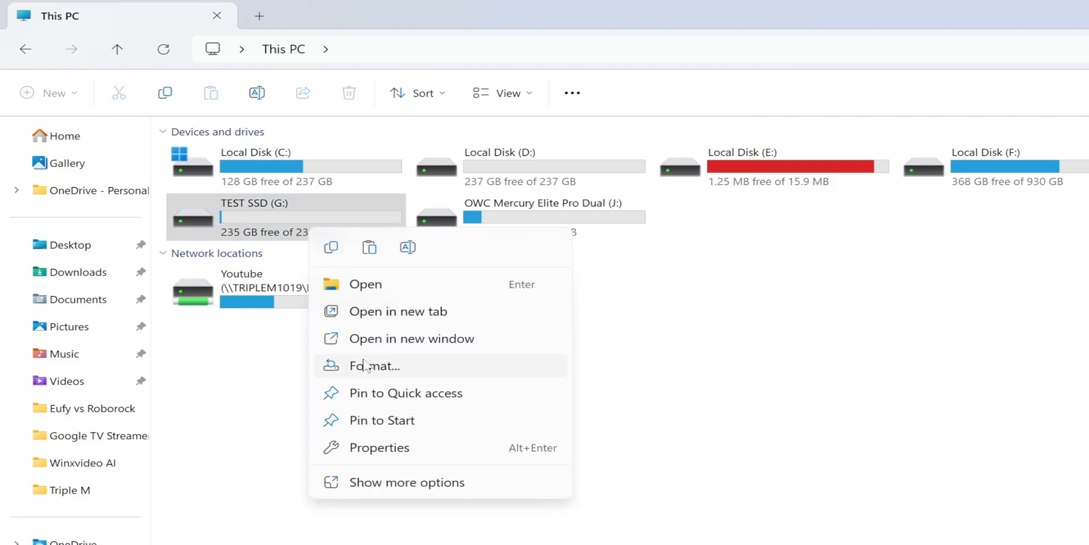
{"action": "left_click", "coordinate": [374, 366]}
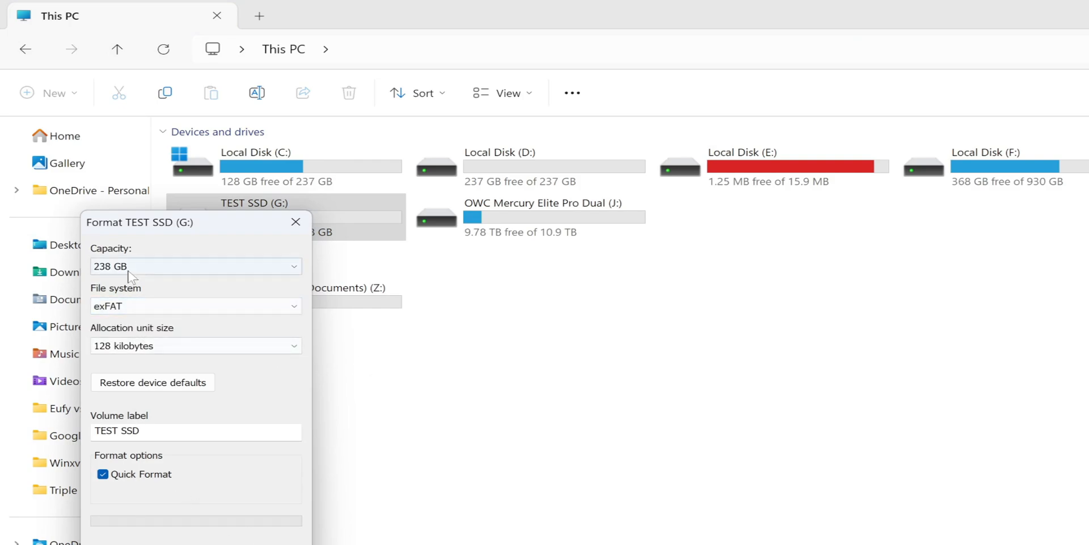
{"action": "left_click", "coordinate": [196, 520]}
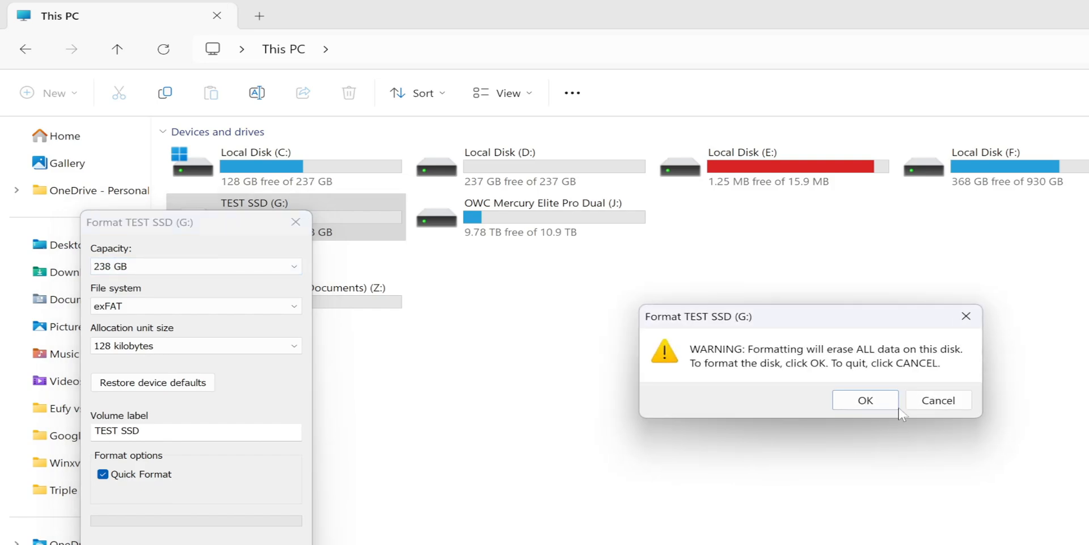
{"action": "left_click", "coordinate": [865, 399]}
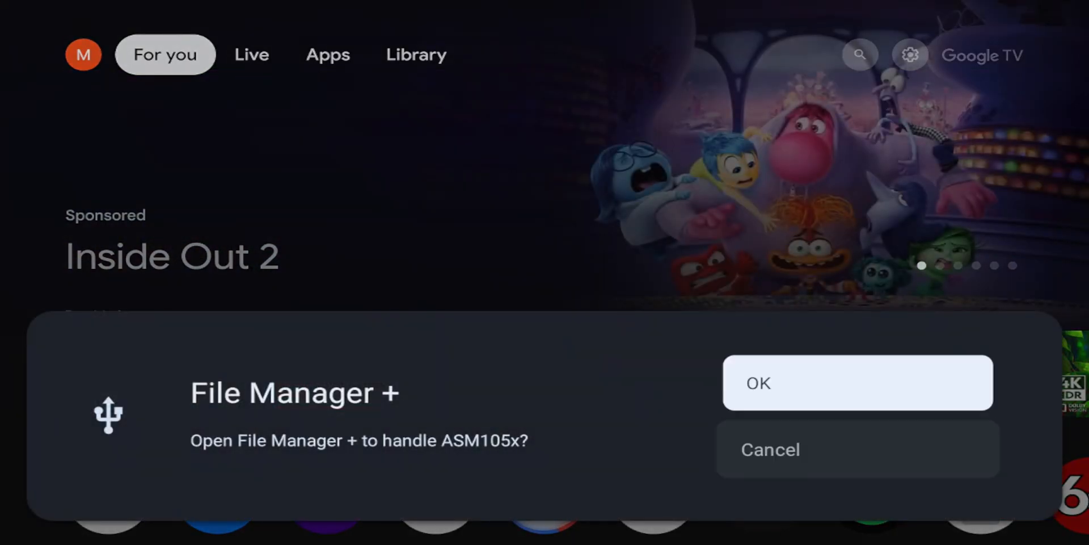
Accept File Manager + as handler for the ASM105x drive, then the OWC MEPDC RAID0 drive.
{"action": "left_click", "coordinate": [857, 382]}
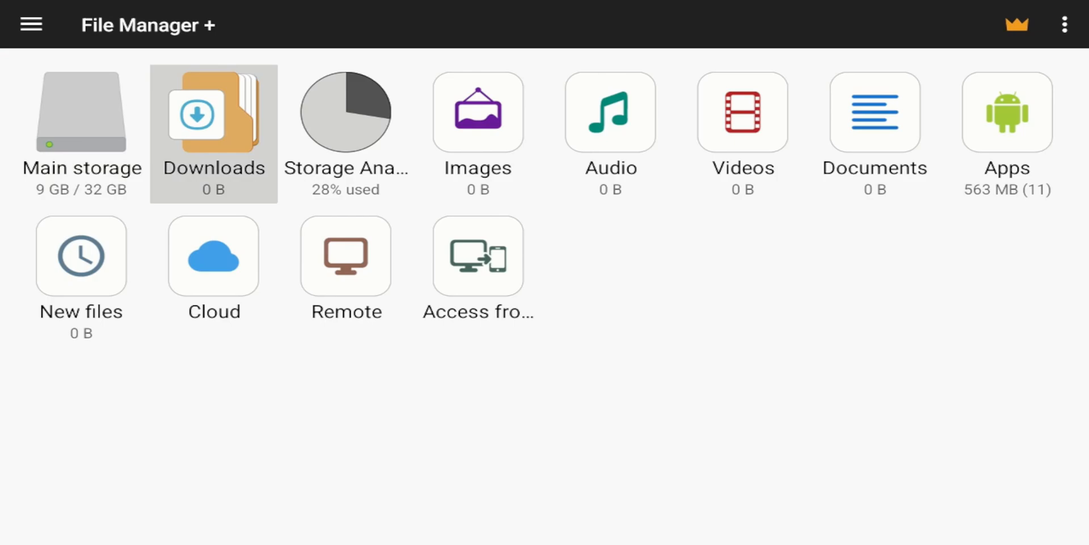
{"action": "left_click", "coordinate": [81, 125]}
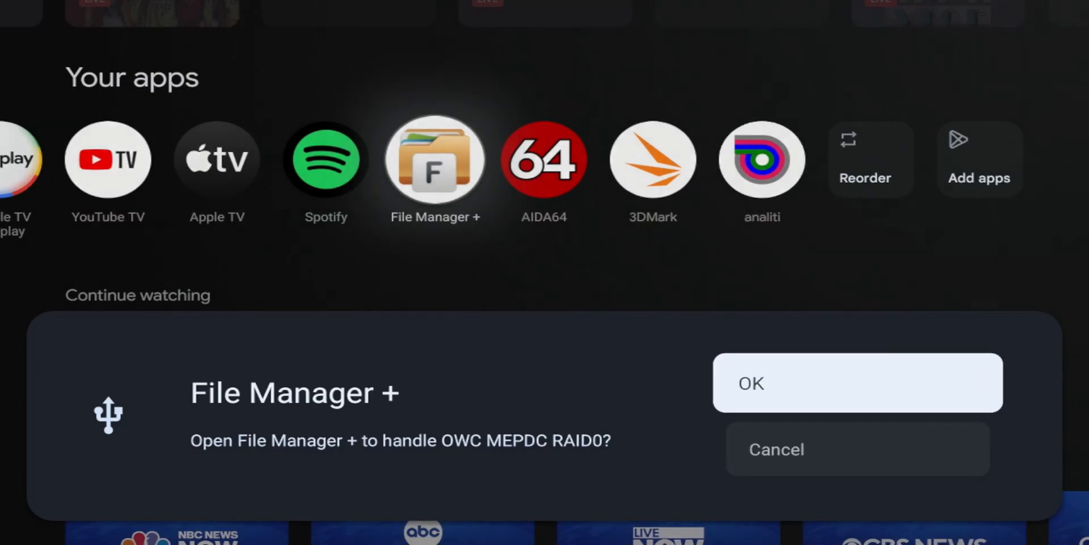
{"action": "left_click", "coordinate": [857, 383]}
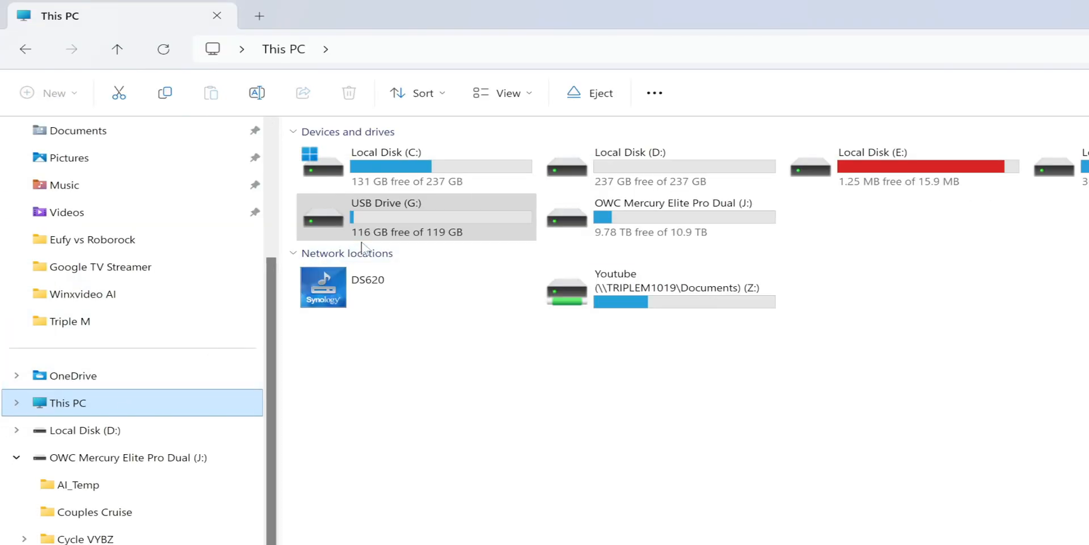
{"action": "left_click", "coordinate": [390, 288]}
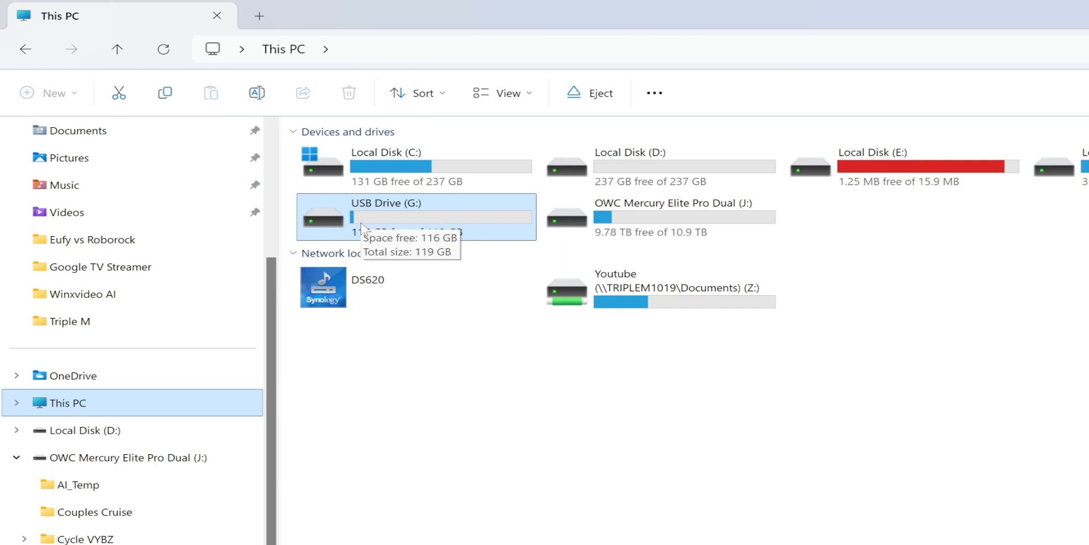
{"action": "mouse_move", "coordinate": [414, 256]}
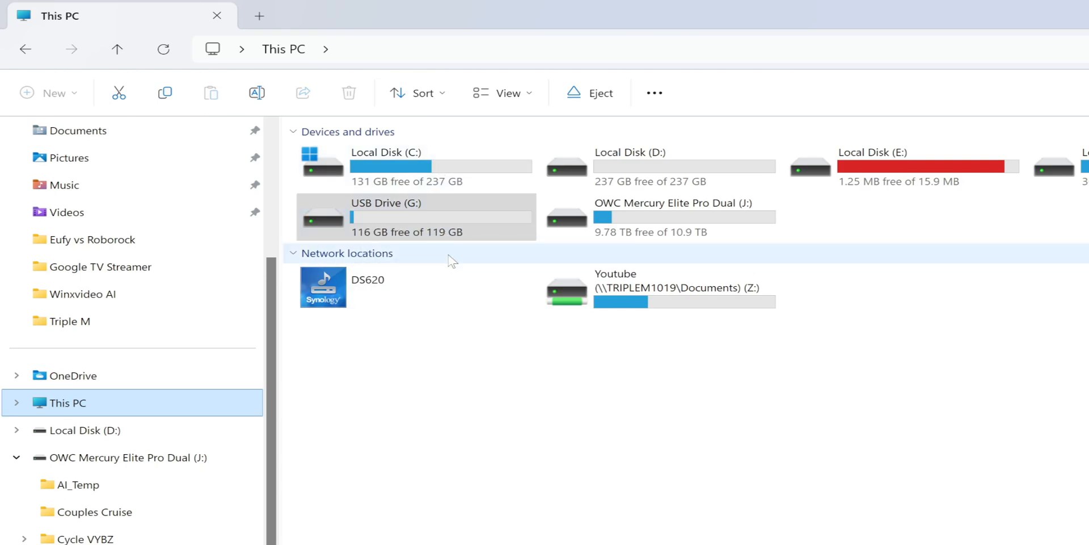
{"action": "left_click", "coordinate": [415, 216]}
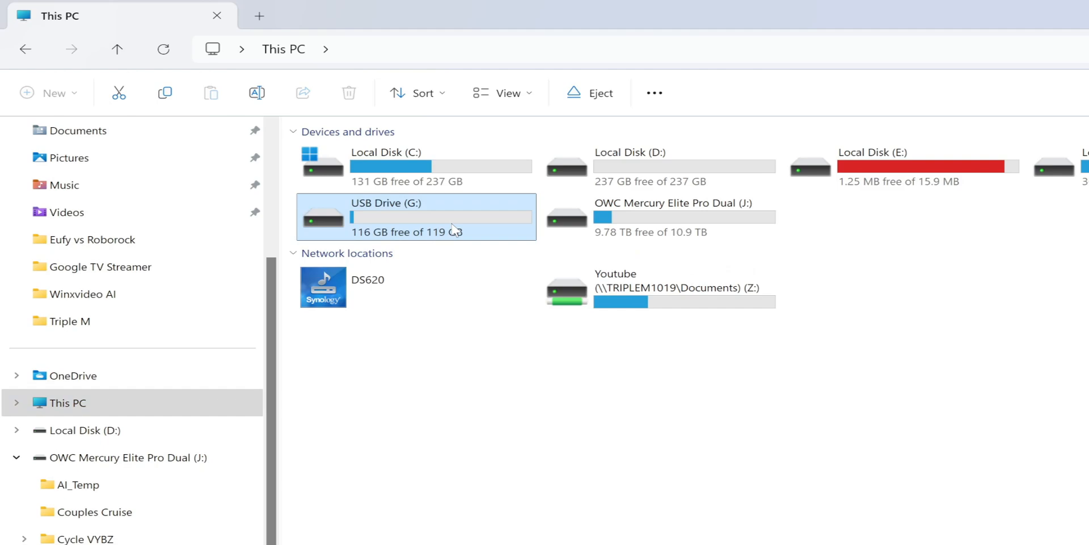
{"action": "mouse_move", "coordinate": [385, 208]}
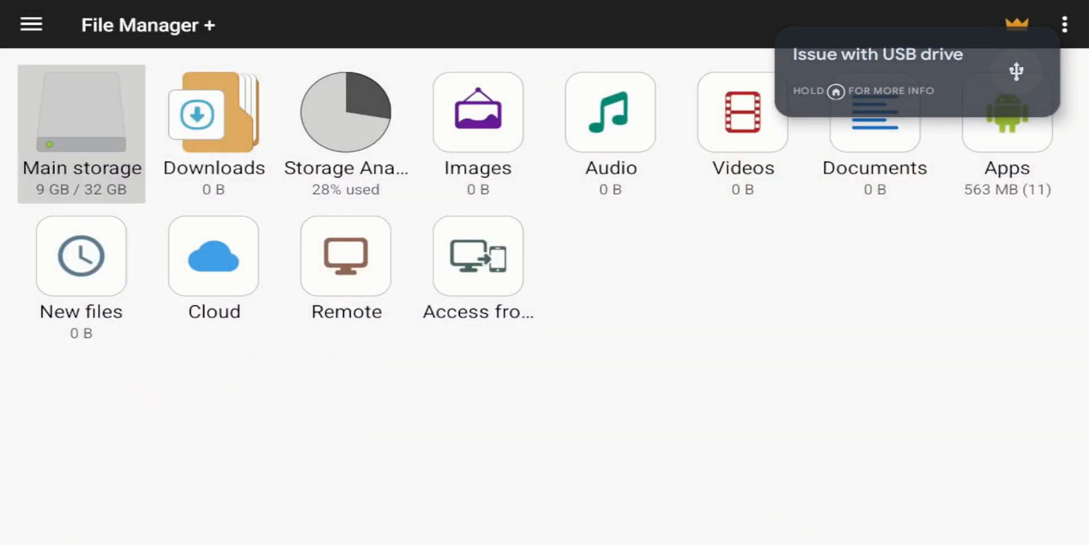
{"action": "left_click", "coordinate": [214, 132]}
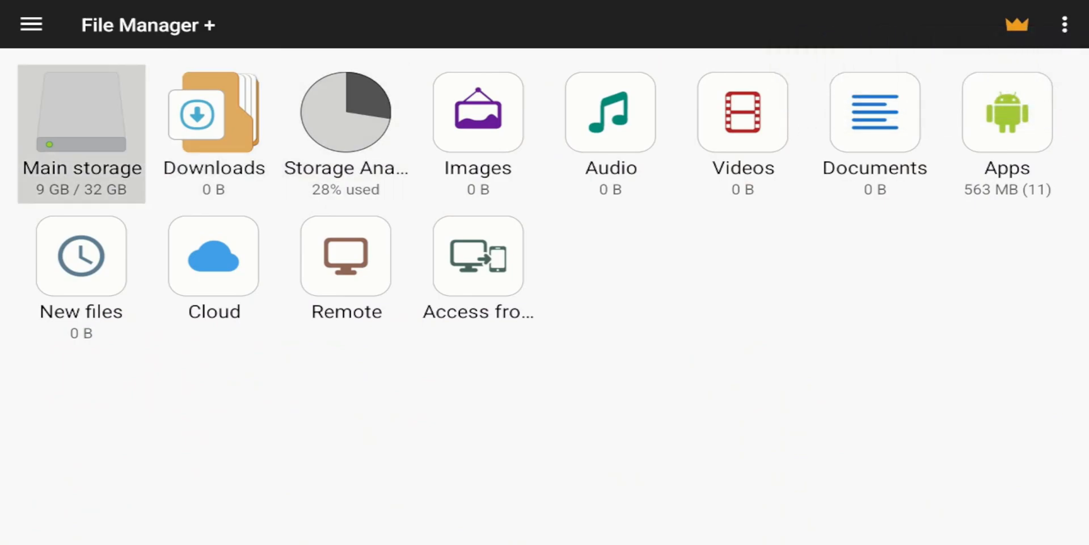
{"action": "left_click", "coordinate": [214, 114]}
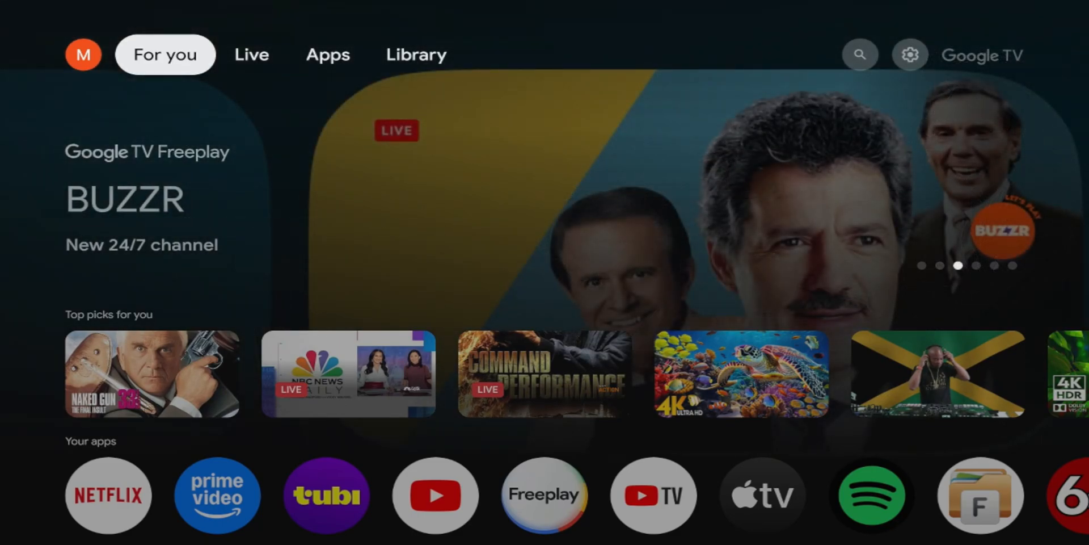
Launch File Manager + from Your apps and browse the TEST USB drive's folders.
{"action": "scroll", "scroll_direction": "down", "scroll_amount": 3}
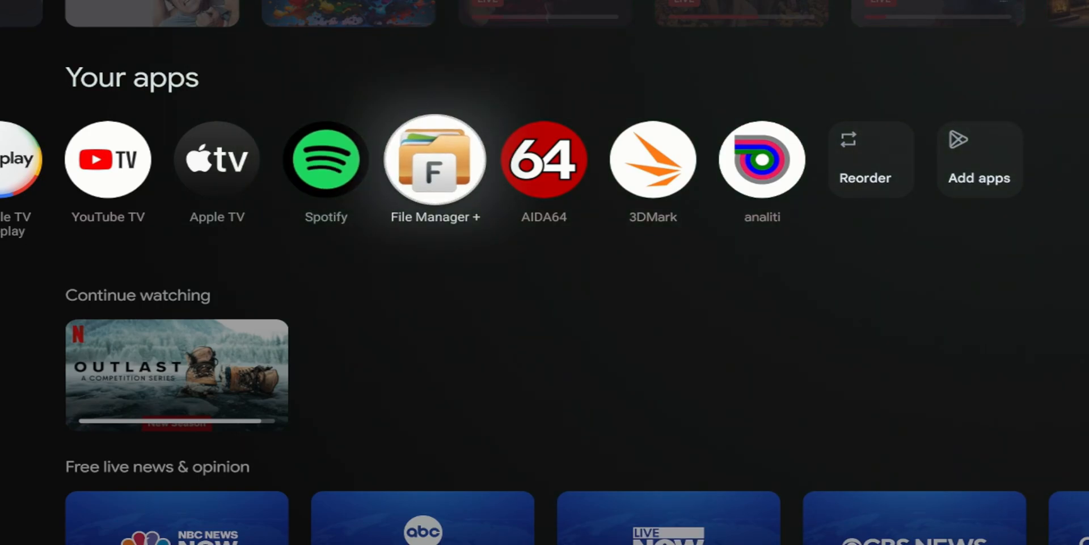
{"action": "left_click", "coordinate": [435, 161]}
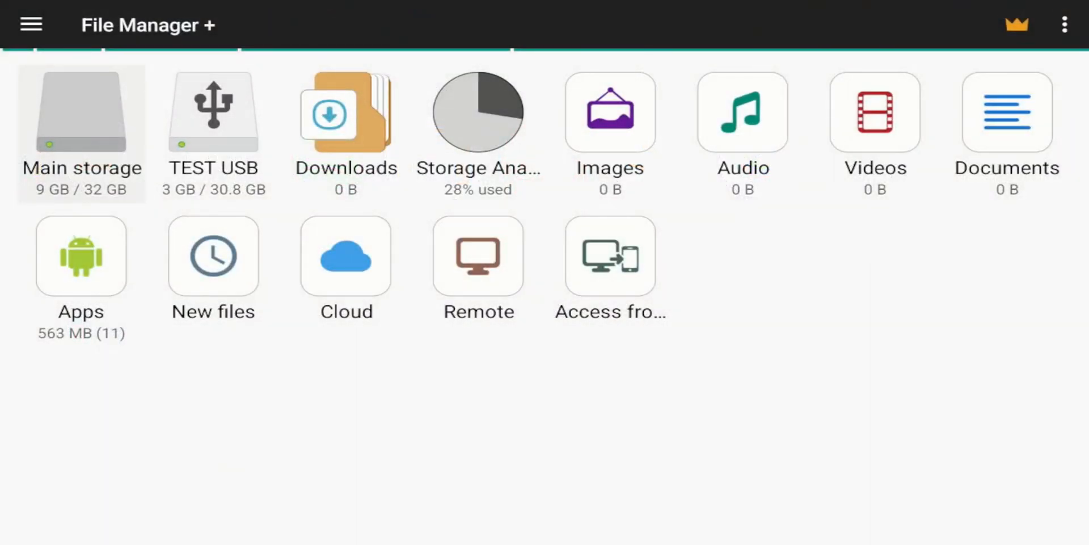
{"action": "left_click", "coordinate": [213, 112]}
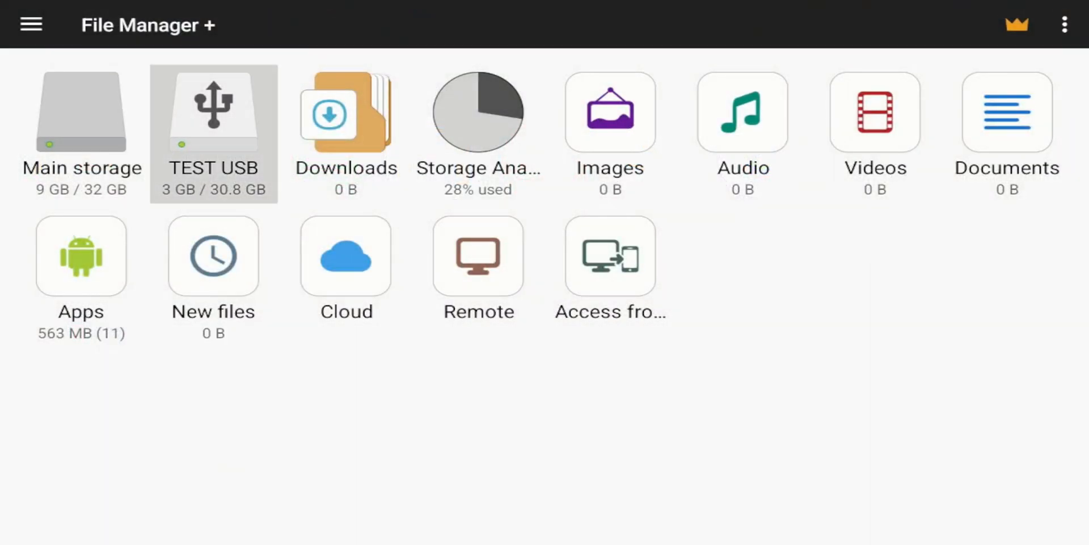
{"action": "left_click", "coordinate": [214, 125]}
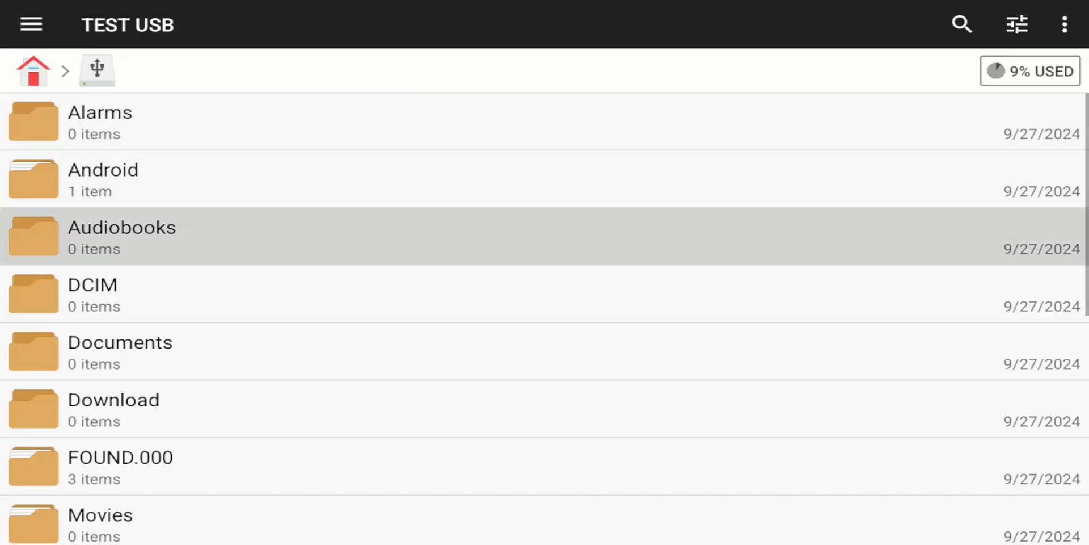
{"action": "scroll", "scroll_direction": "down", "scroll_amount": 3}
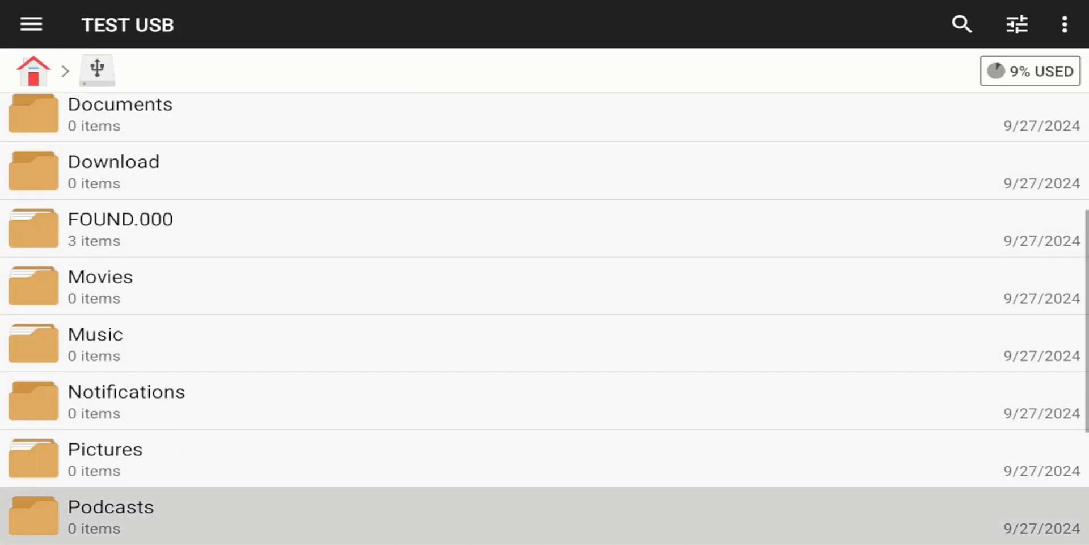
{"action": "scroll", "scroll_direction": "down", "scroll_amount": 3}
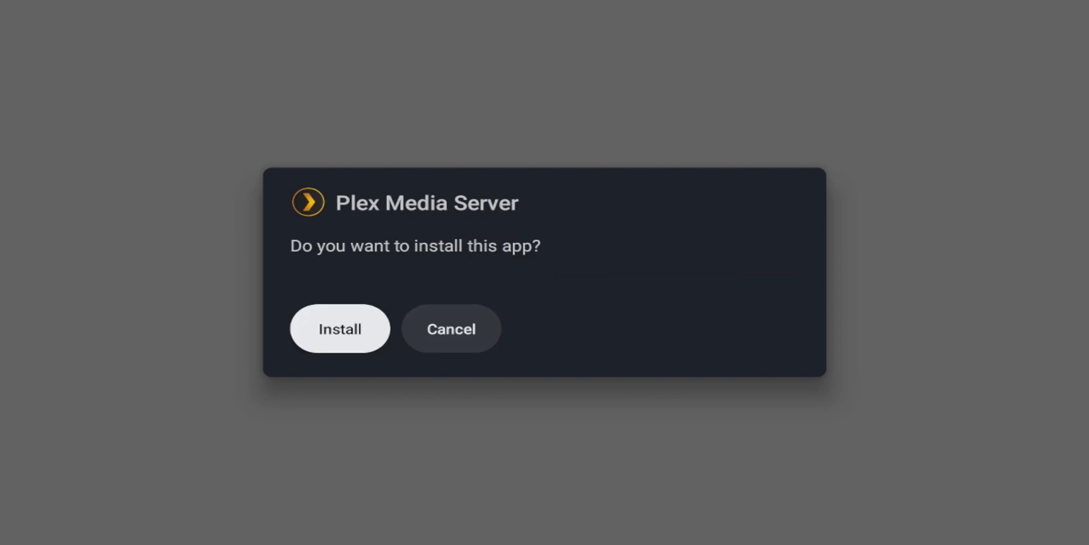
Try installing Plex Media Server and dismiss the incompatible-with-this-TV message.
{"action": "left_click", "coordinate": [339, 328]}
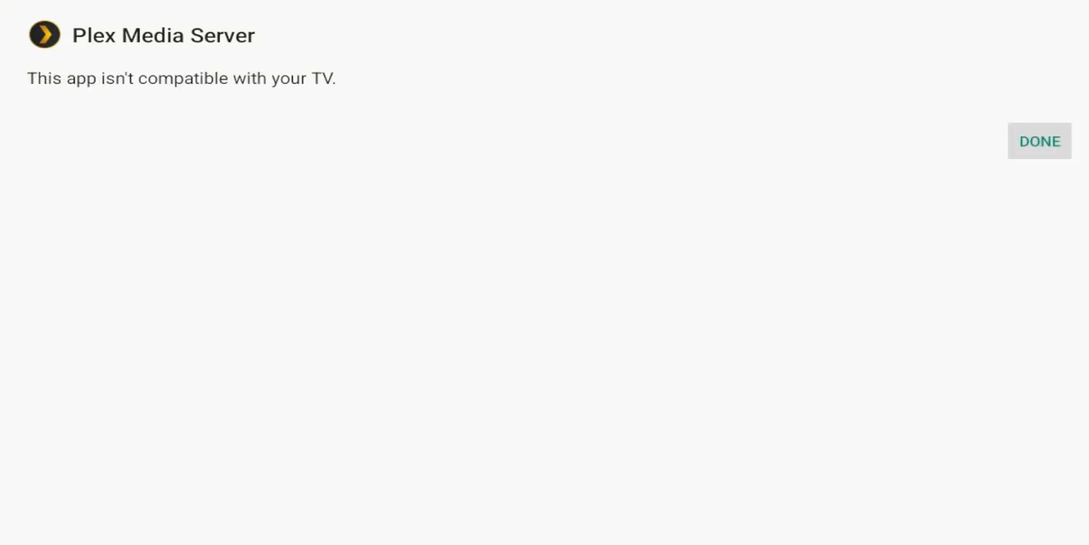
{"action": "left_click", "coordinate": [1039, 142]}
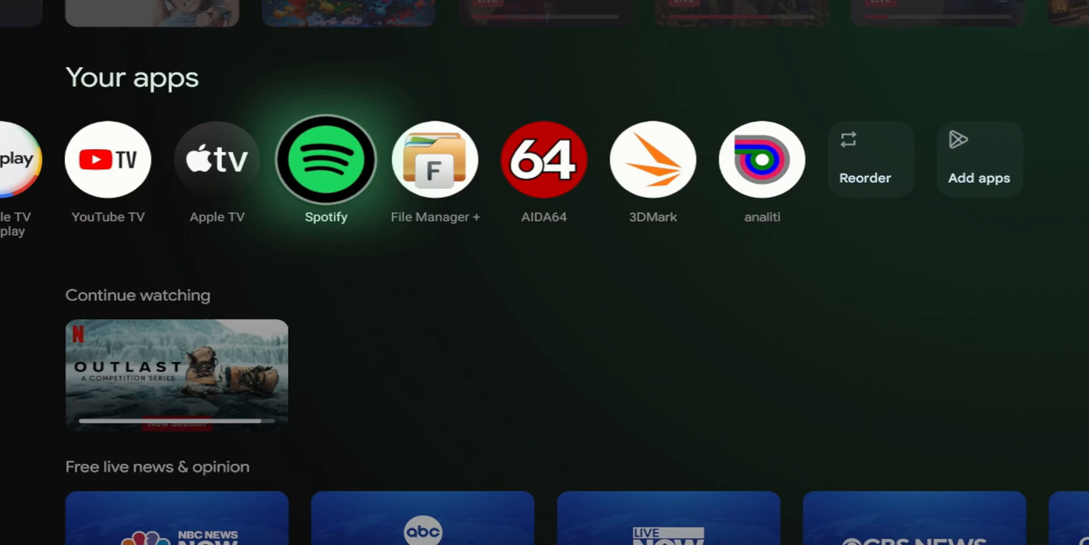
Launch AIDA64 from Your apps and view the CPU page showing 4x ARM Cortex-A55 cores.
{"action": "scroll", "scroll_direction": "left", "scroll_amount": 3}
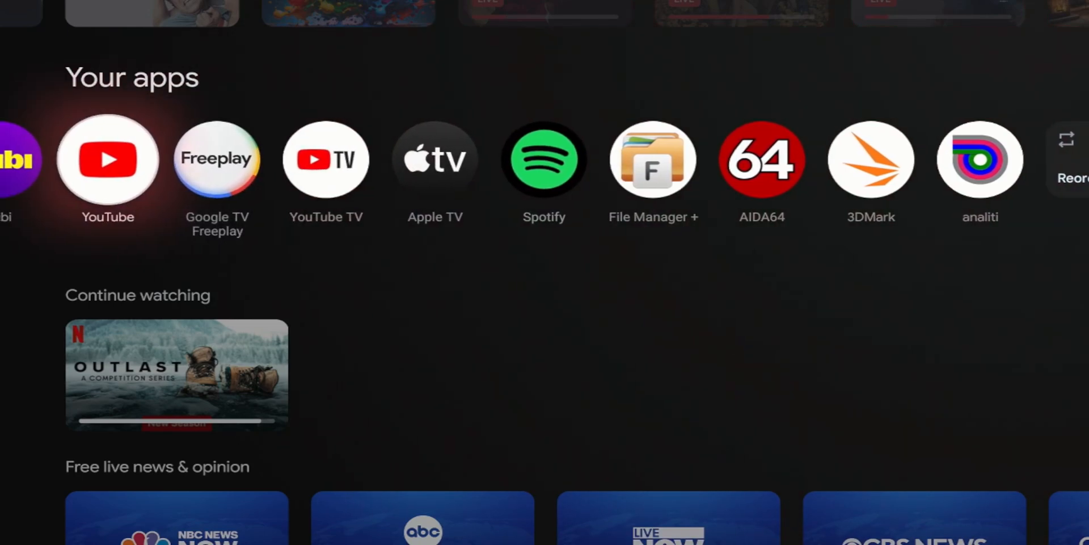
{"action": "scroll", "scroll_direction": "left", "scroll_amount": 3}
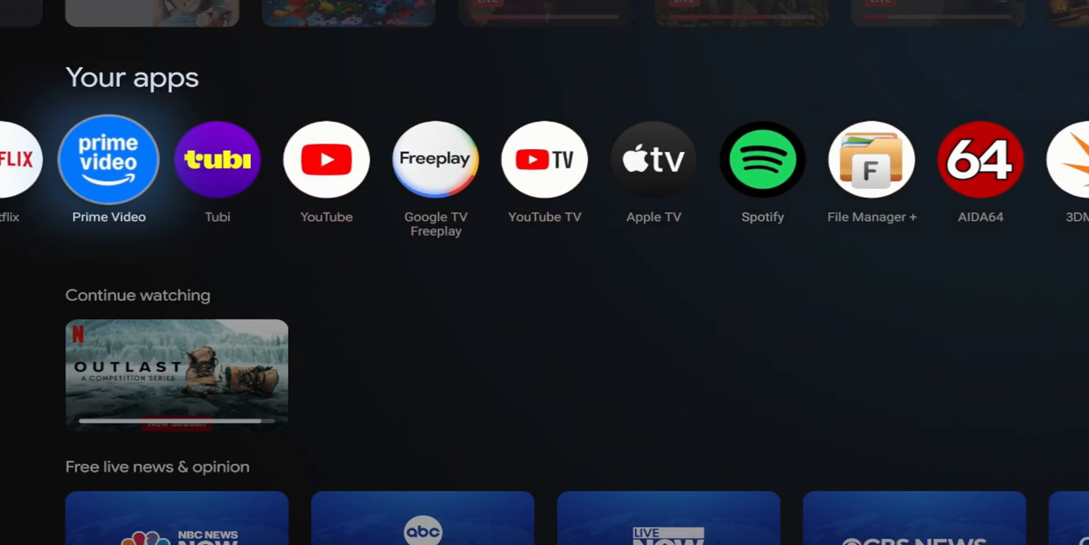
{"action": "scroll", "scroll_direction": "right", "scroll_amount": 3}
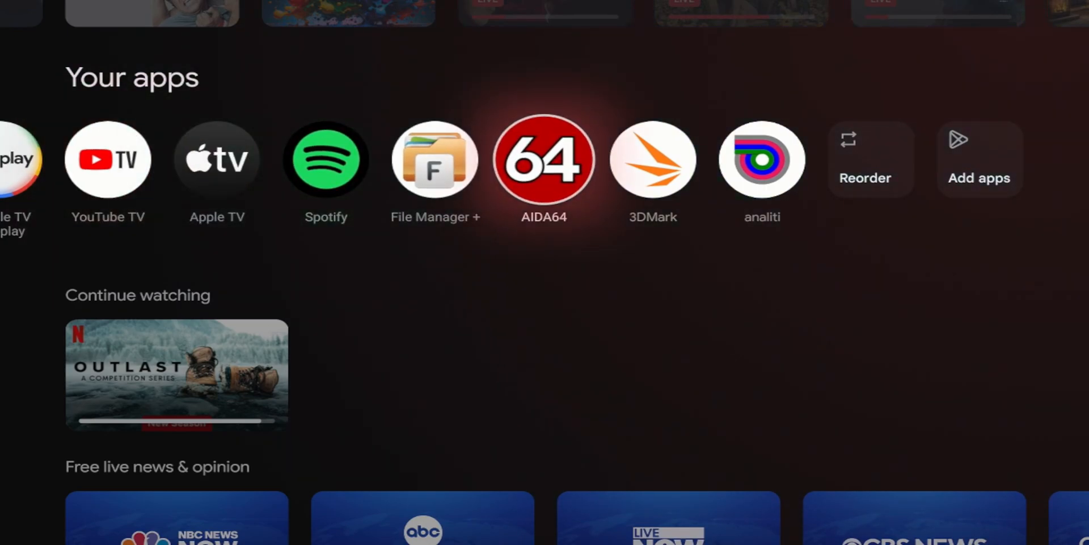
{"action": "left_click", "coordinate": [544, 157]}
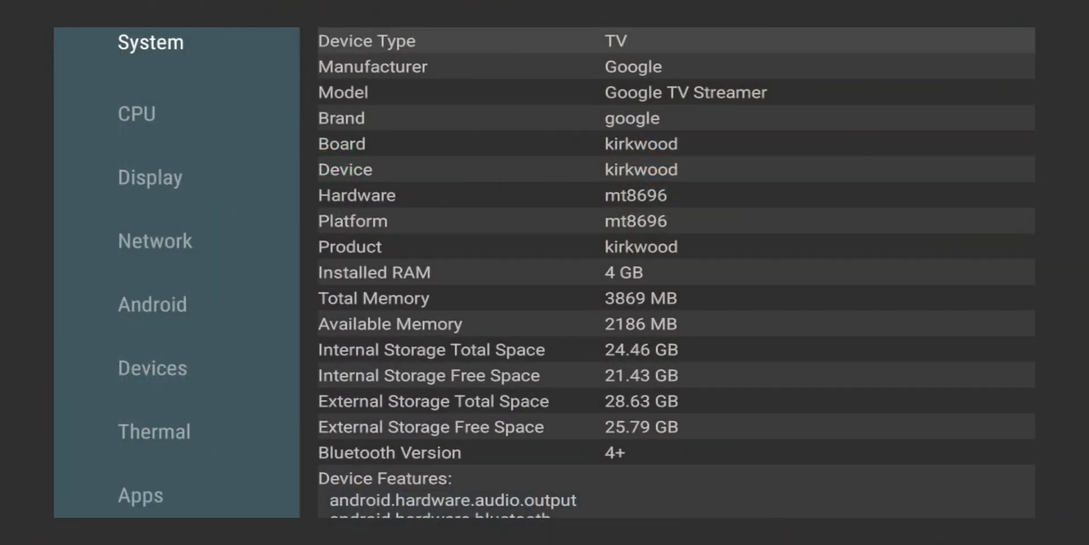
{"action": "left_click", "coordinate": [136, 106]}
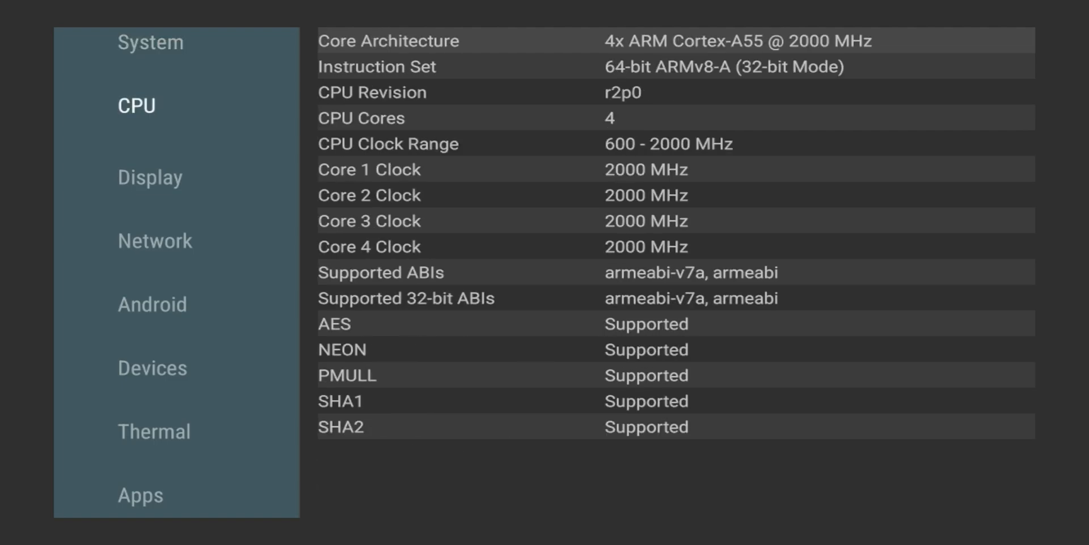